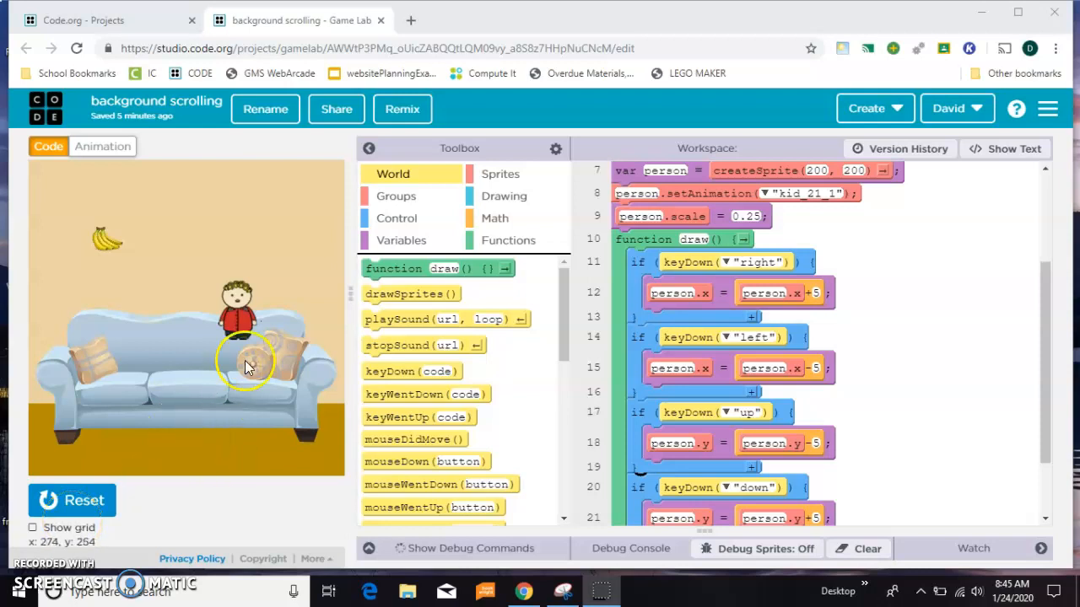
mouse_move(104, 350)
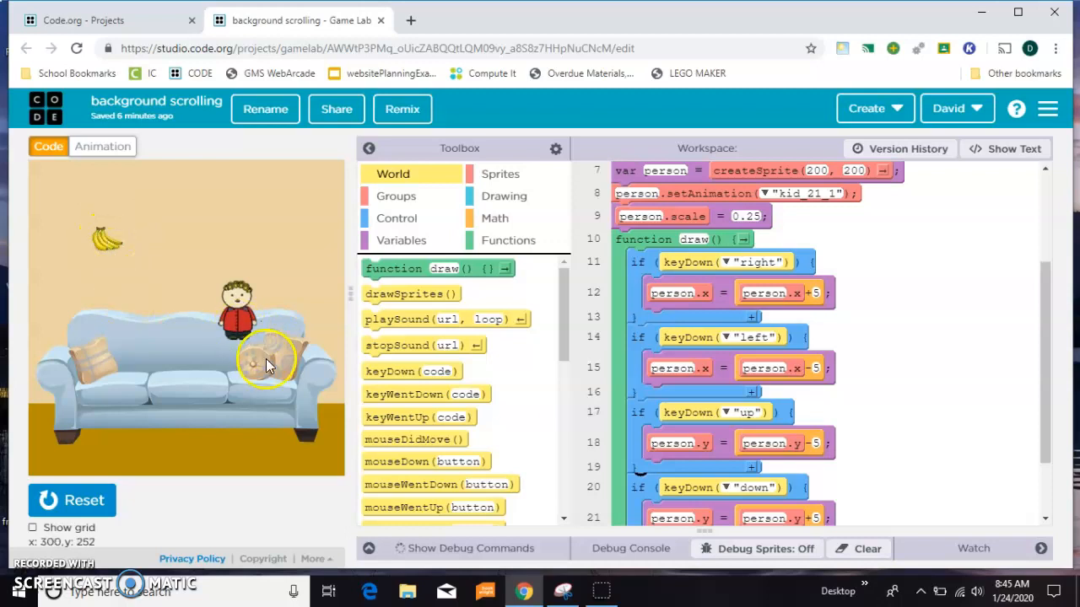
mouse_move(419, 416)
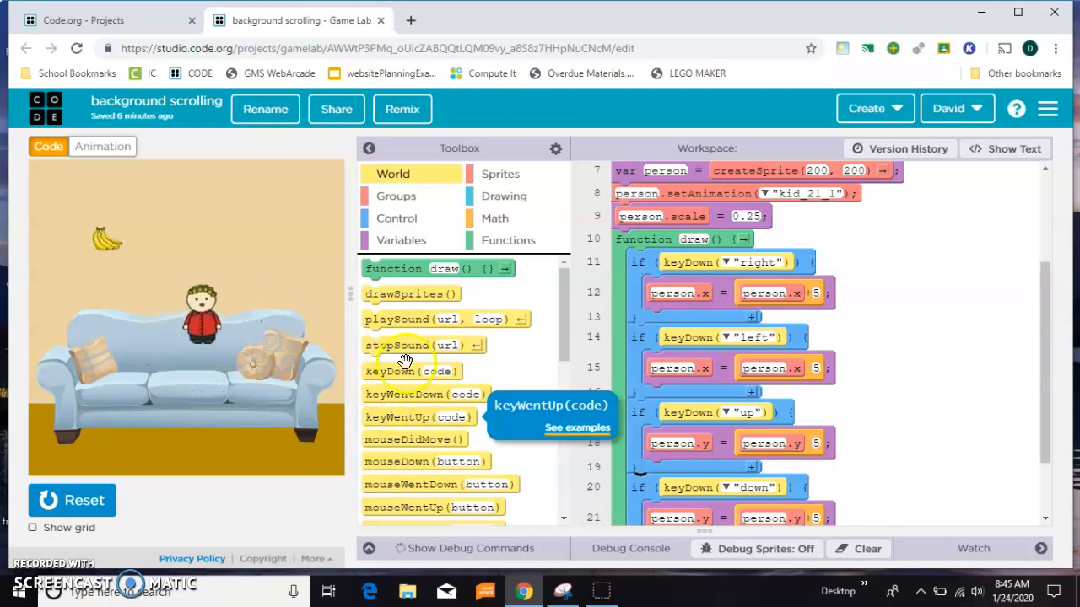
mouse_move(206, 334)
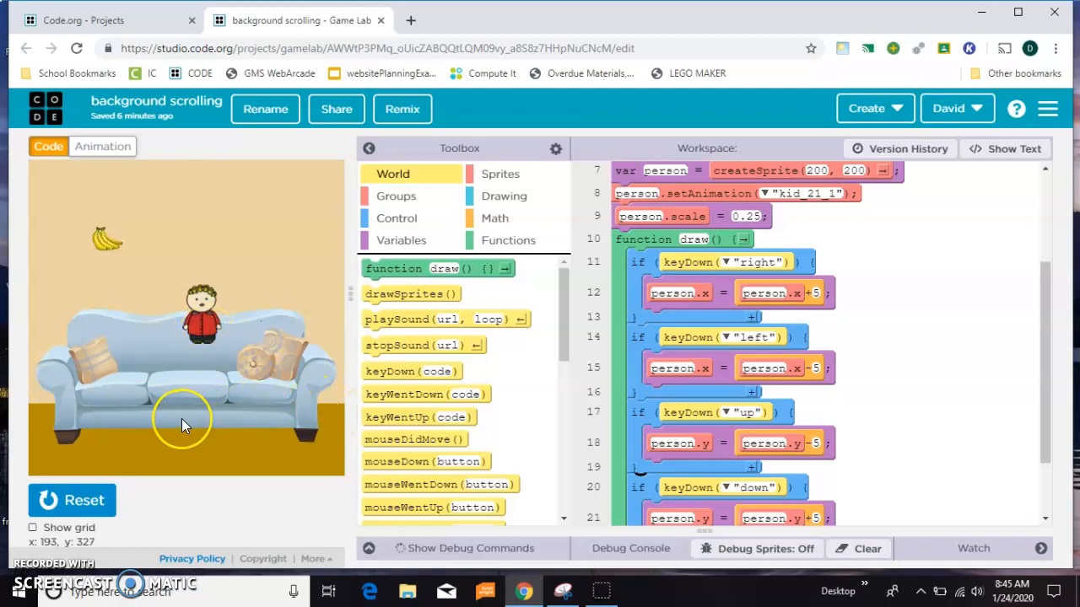
mouse_move(1033, 324)
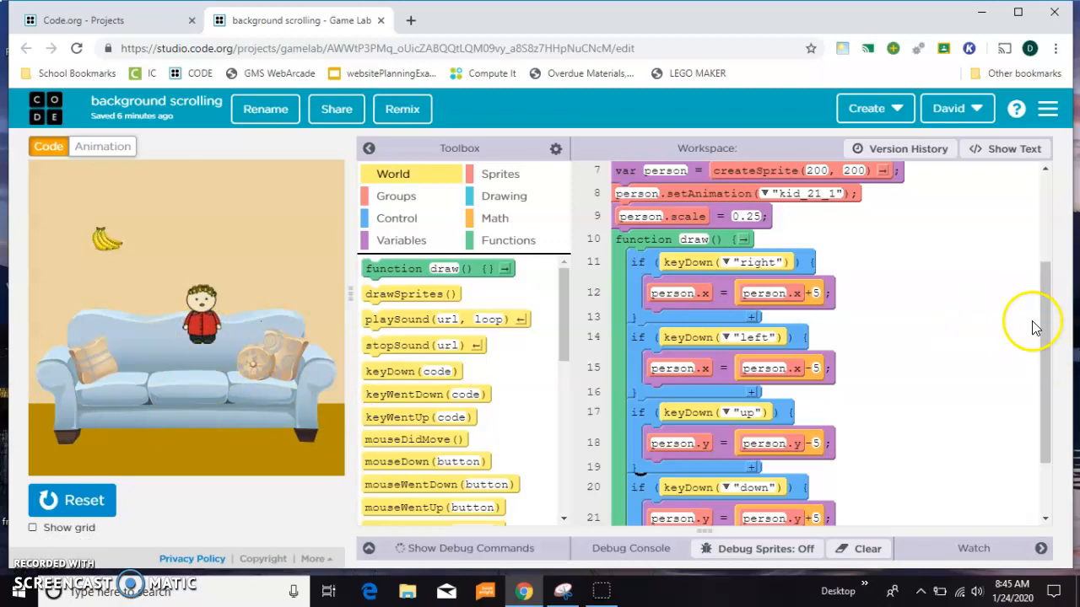
Step: Browse the Animation list and preview the red lettered animation_1 marker
scroll("down", 3)
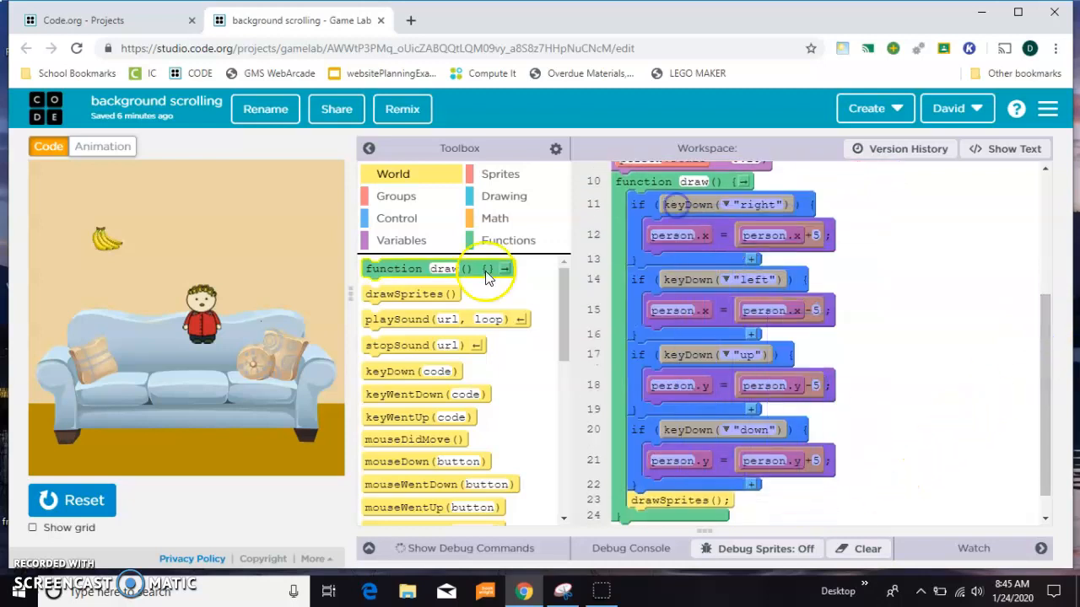
mouse_move(903, 486)
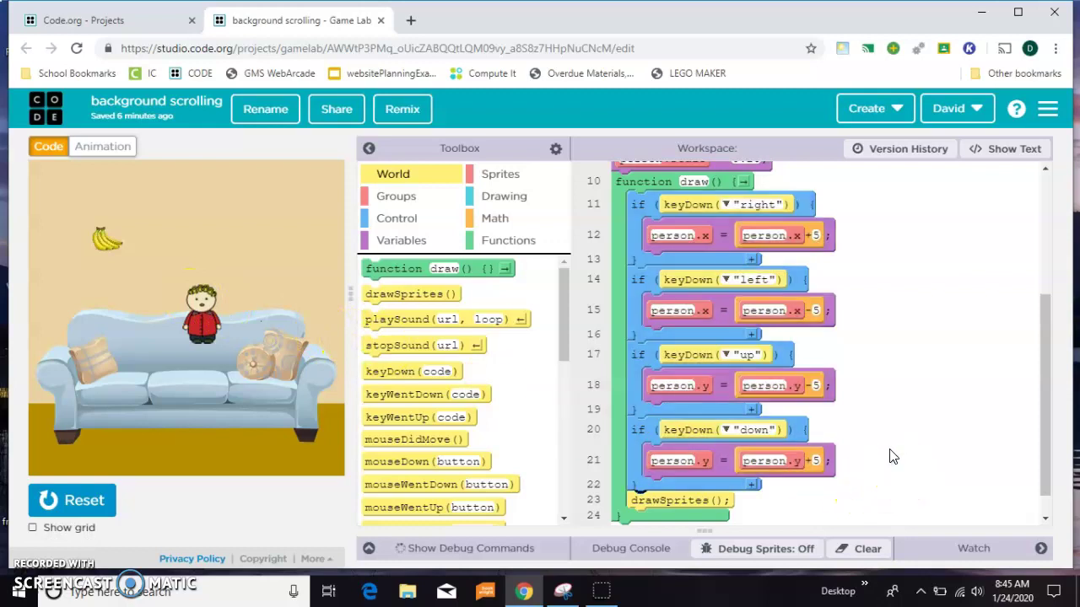
mouse_move(169, 368)
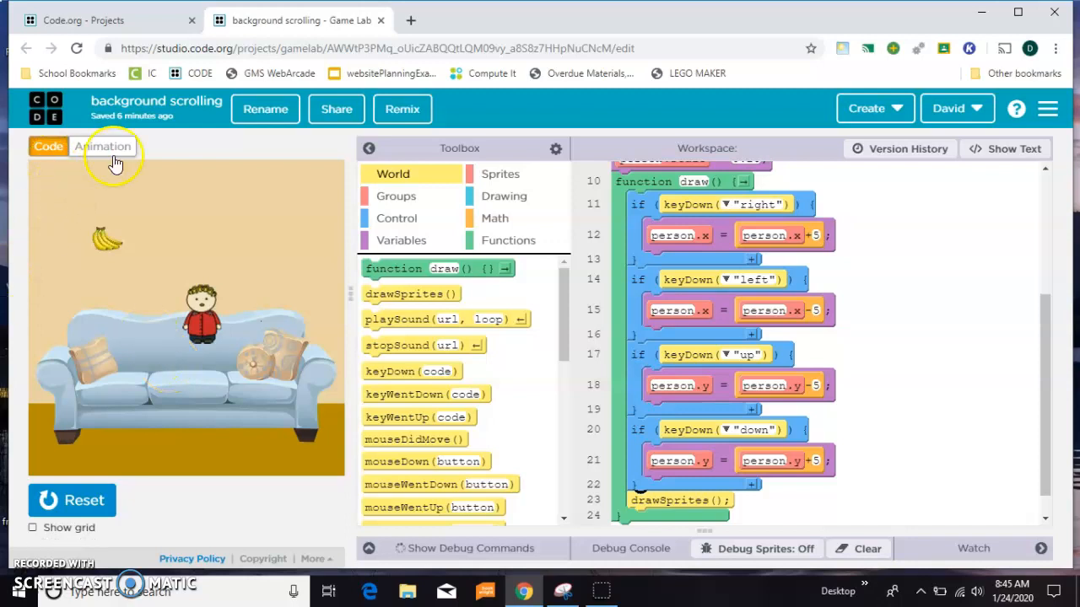
left_click(102, 145)
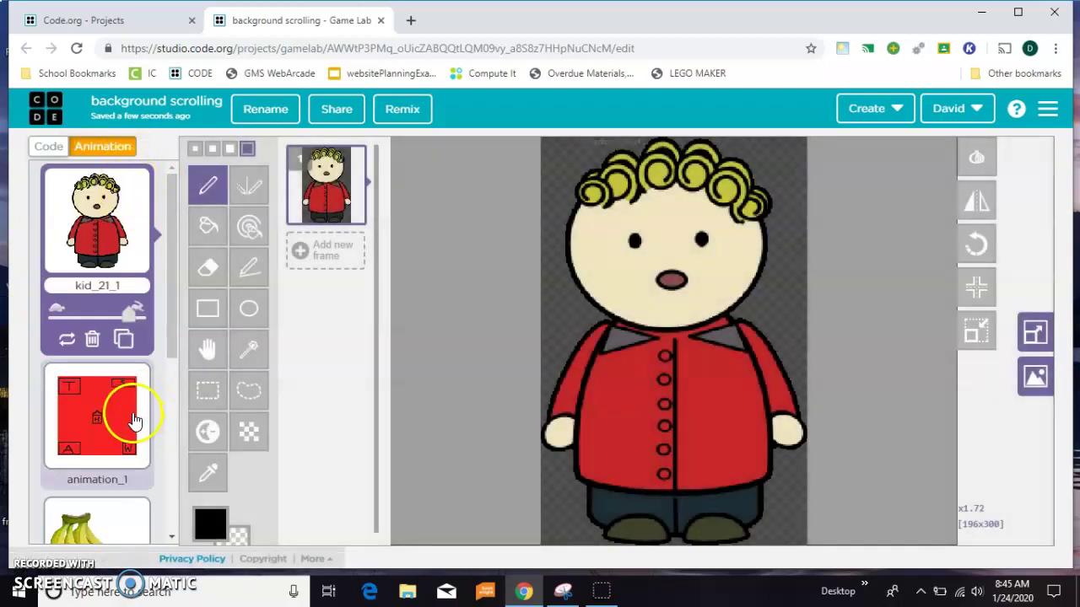
scroll("down", 3)
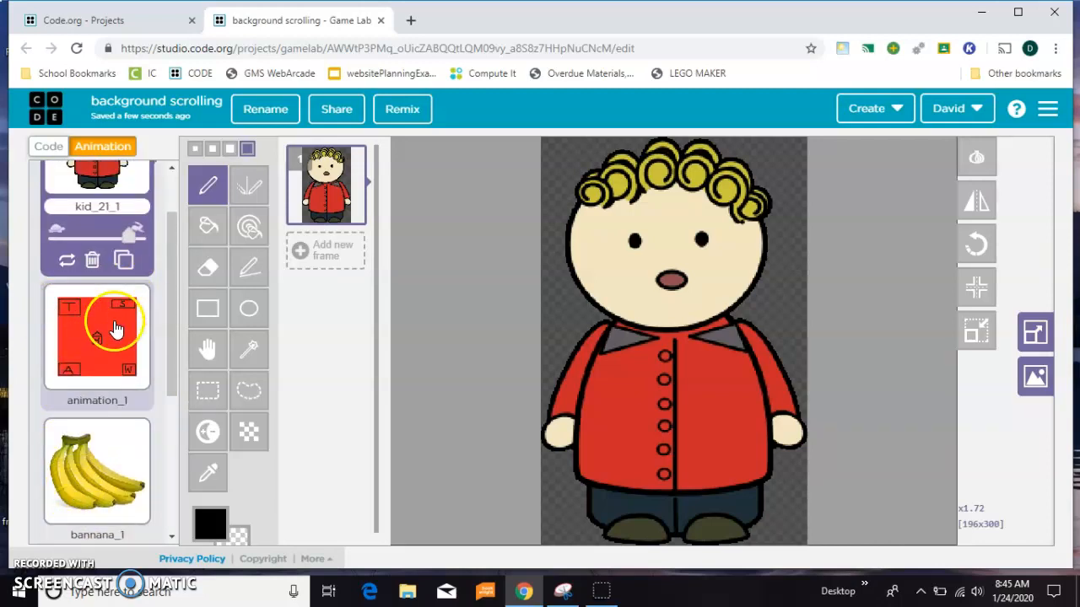
left_click(96, 338)
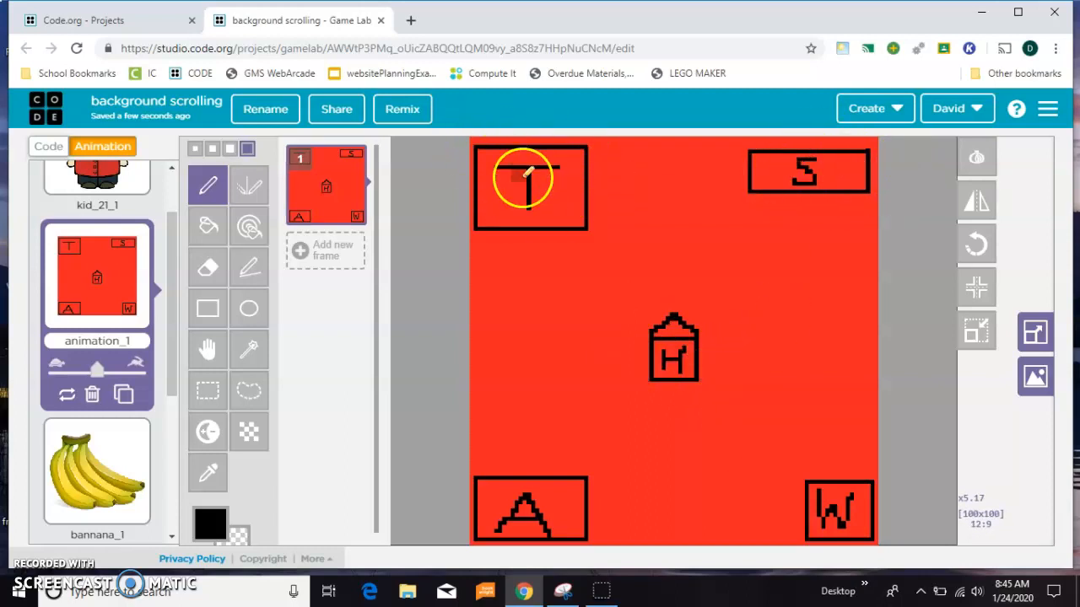
mouse_move(800, 523)
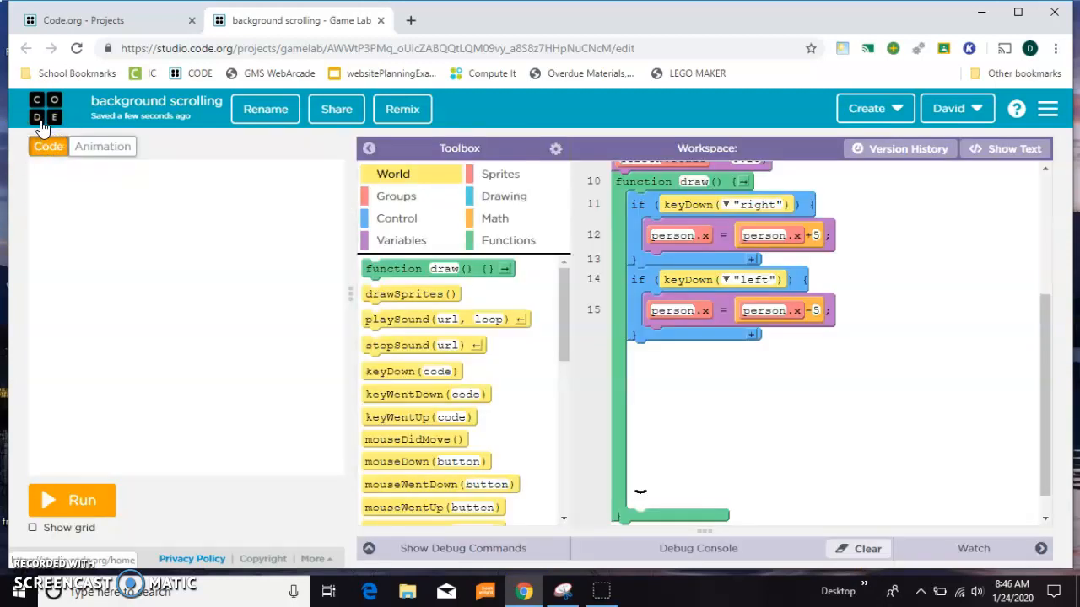
mouse_move(165, 108)
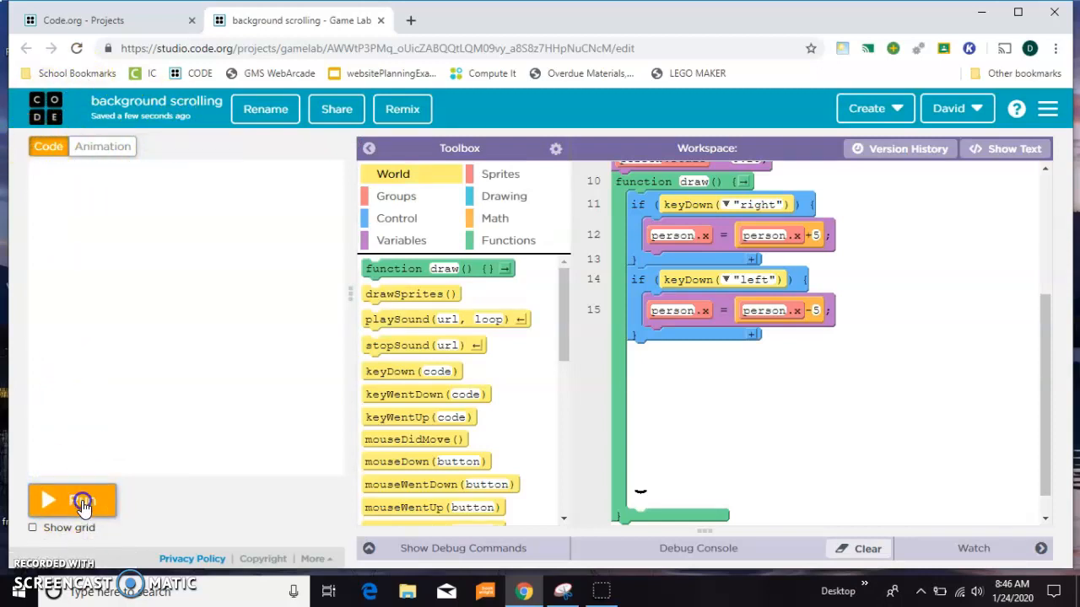
Step: Replace person.x with bg.x in the left and right keyDown blocks and rerun the game
left_click(48, 499)
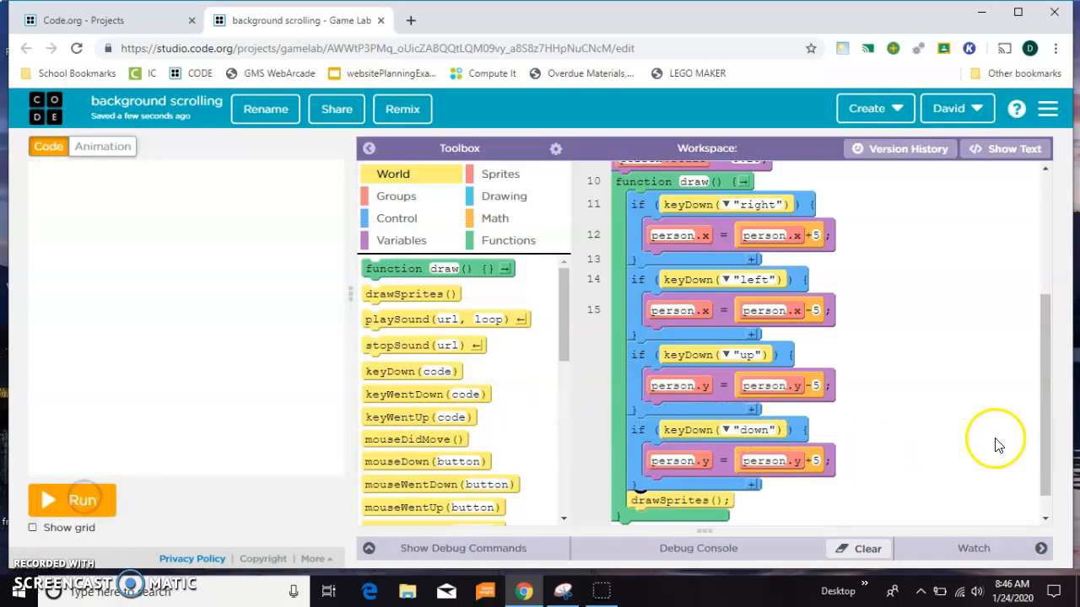
scroll("up", 3)
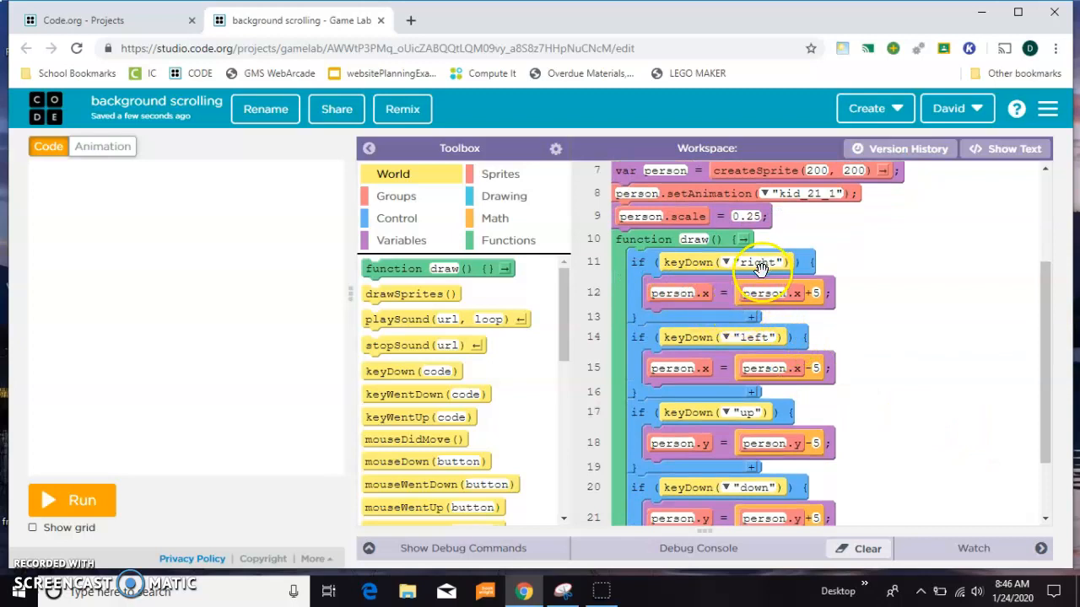
scroll("up", 3)
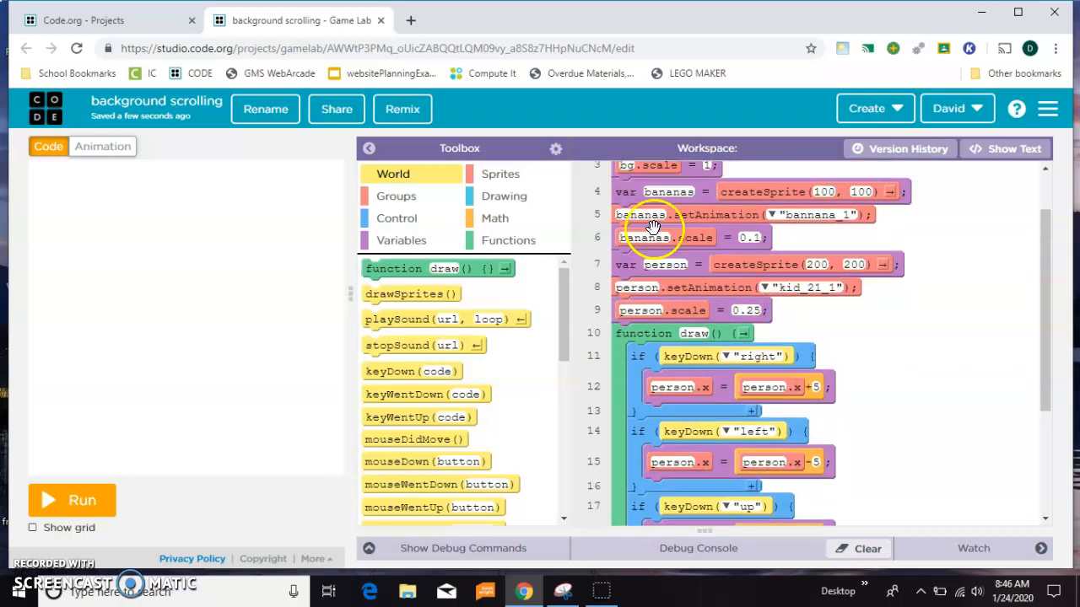
scroll("up", 3)
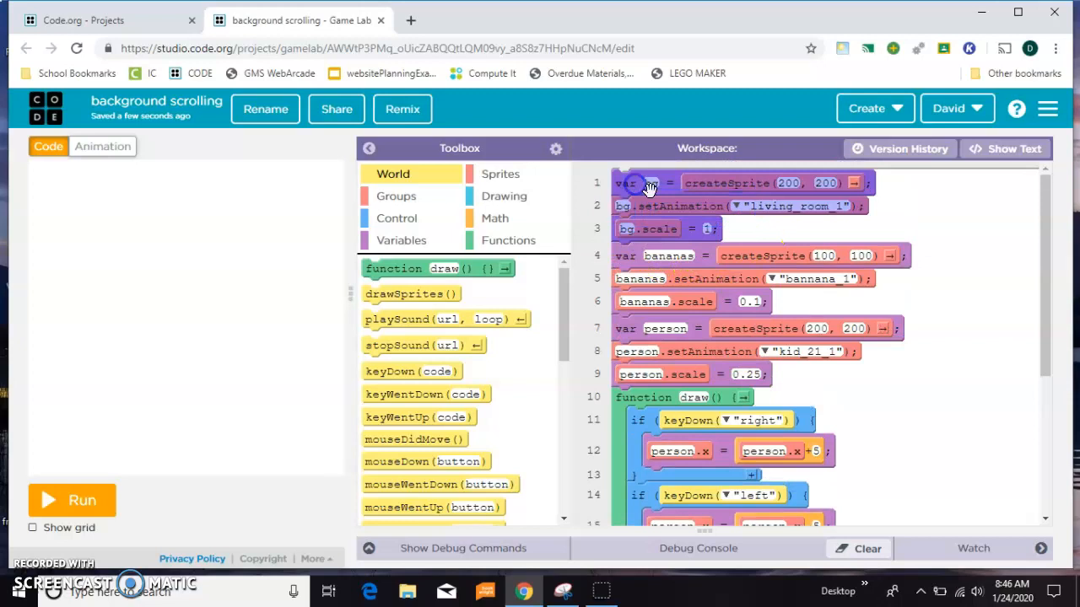
scroll("down", 3)
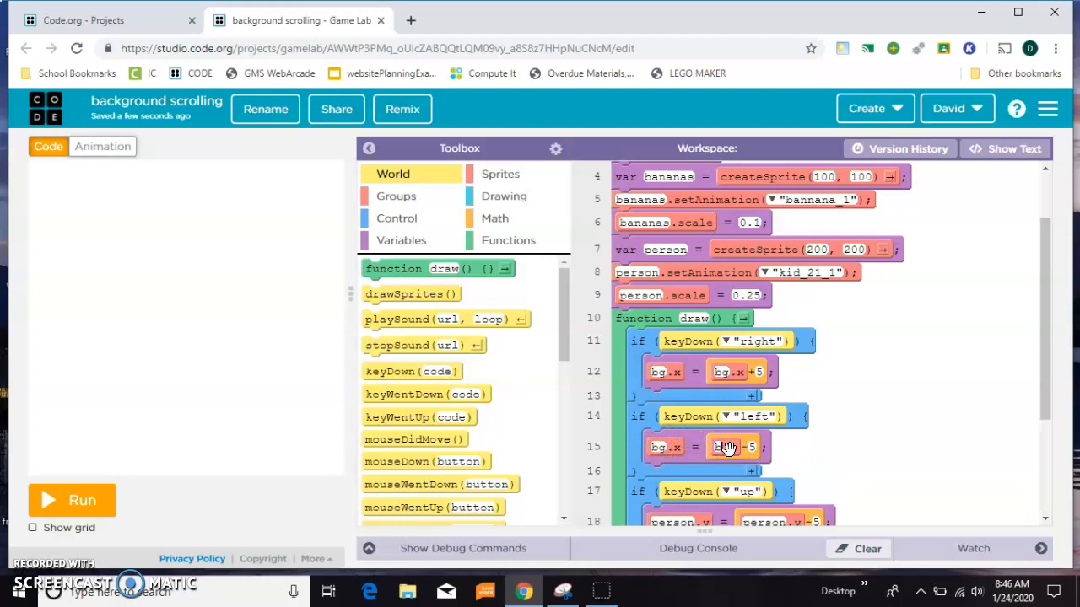
scroll("down", 3)
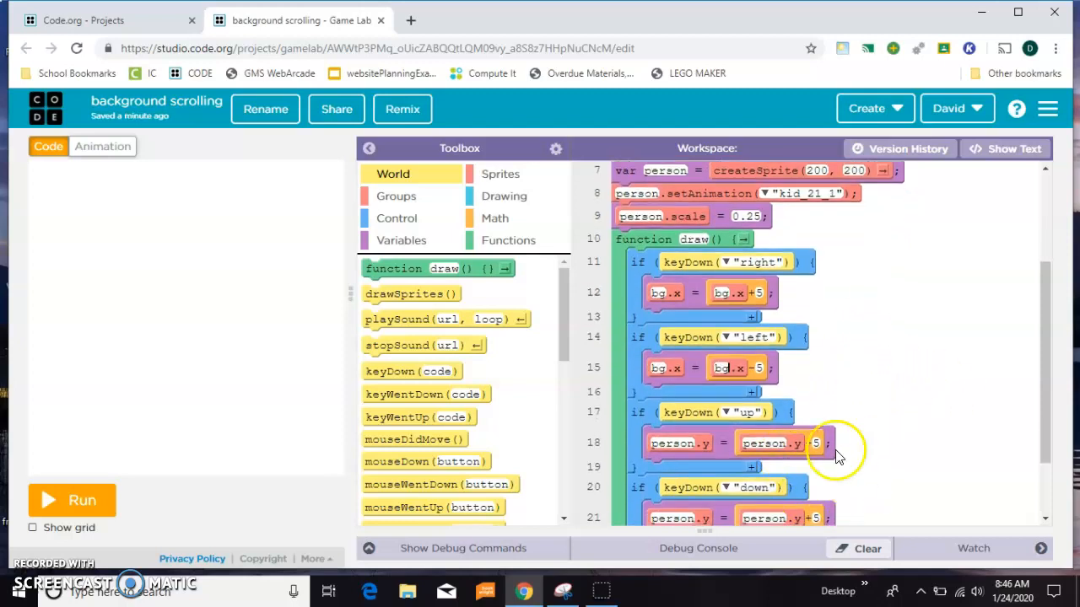
left_click(71, 500)
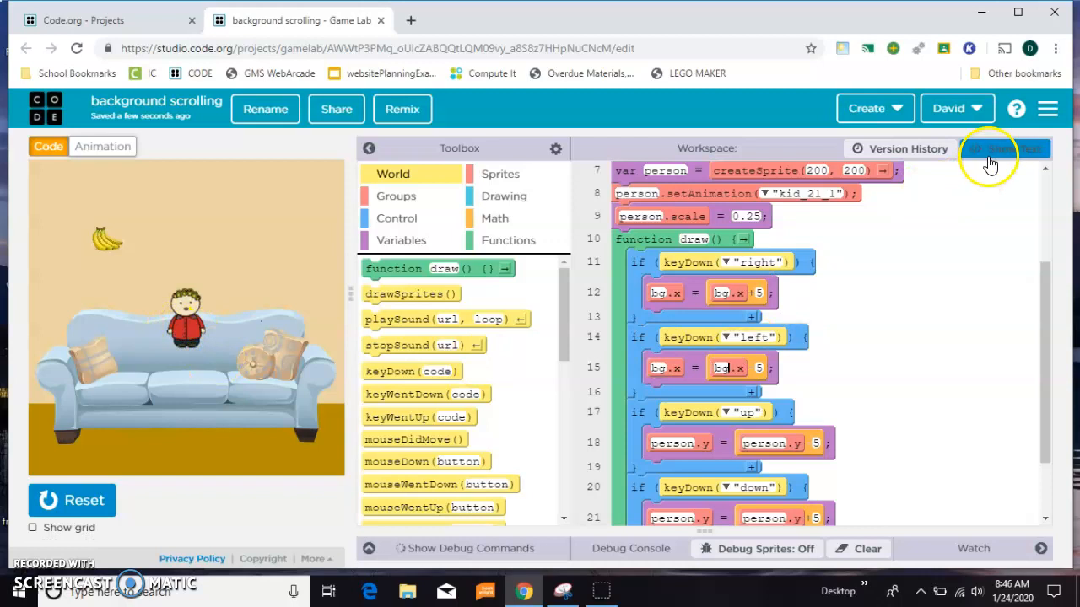
Step: Read the code as text, then steer the living-room background sideways with the arrow keys
left_click(1004, 149)
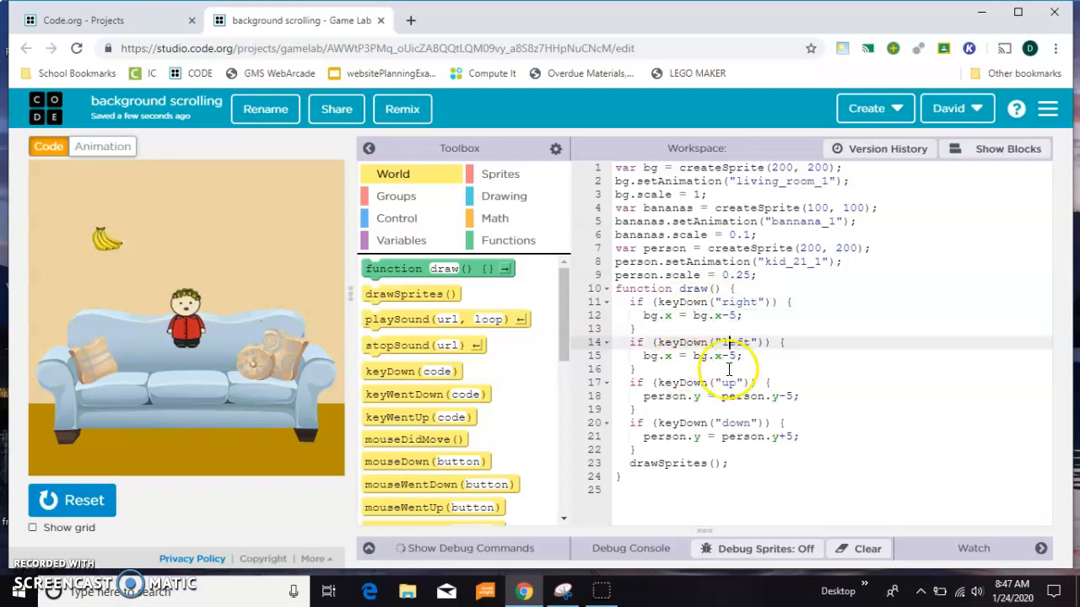
left_click(727, 354)
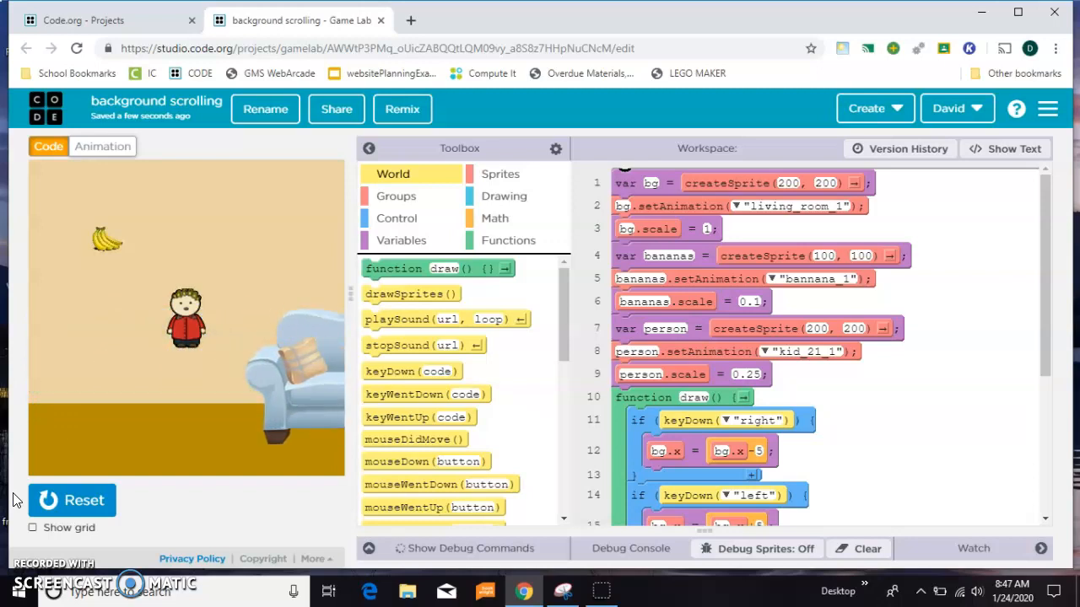
mouse_move(901, 432)
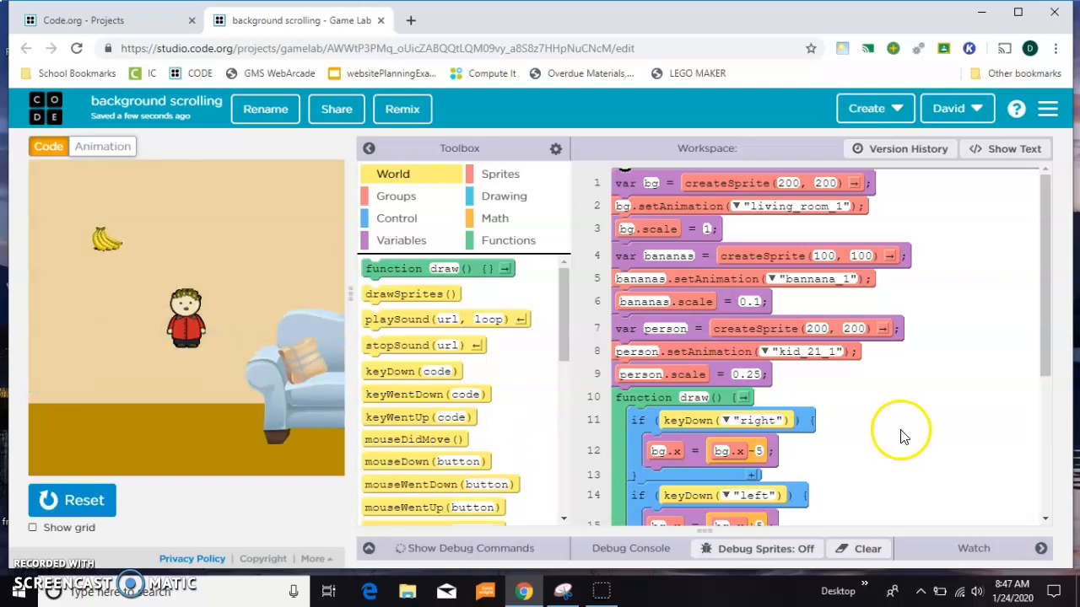
Step: Replace person.y with bg.y (+5 / -5) in the up and down keyDown blocks, checking in text view
scroll("down", 3)
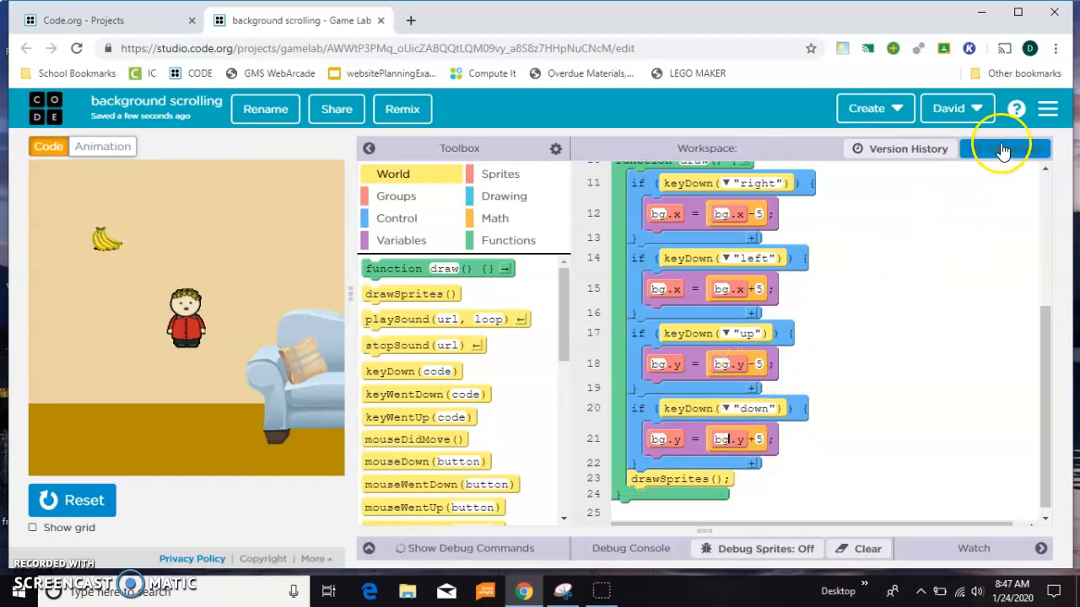
left_click(1004, 148)
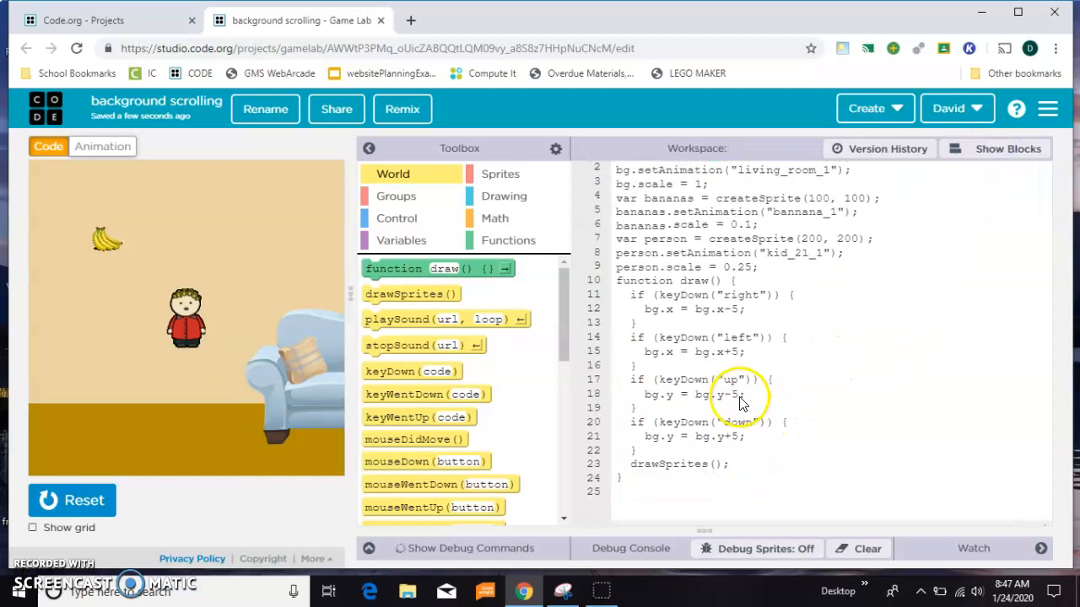
scroll("up", 3)
type("-")
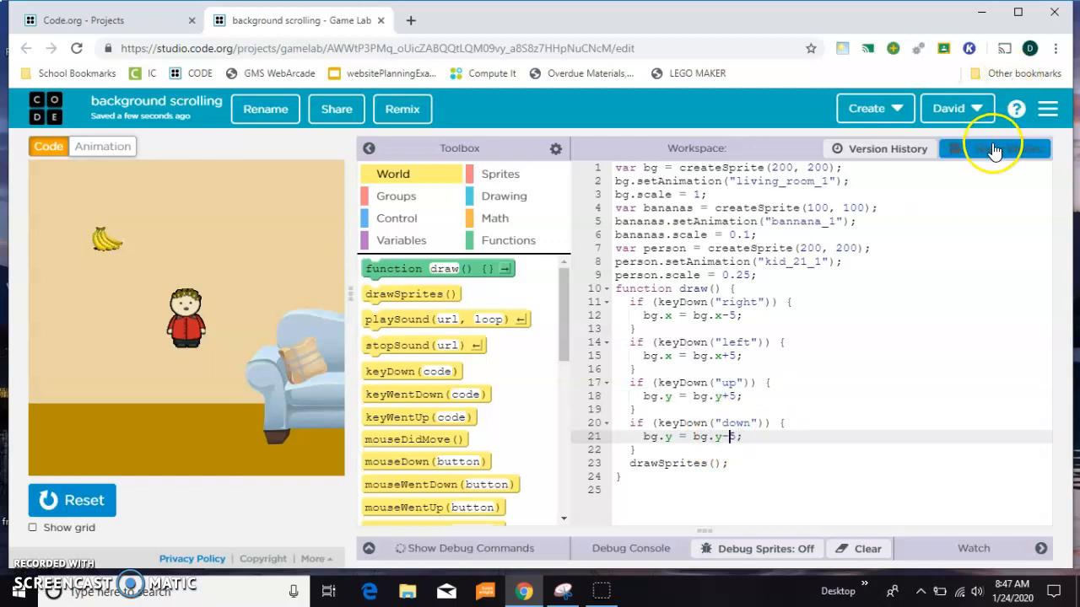
left_click(995, 149)
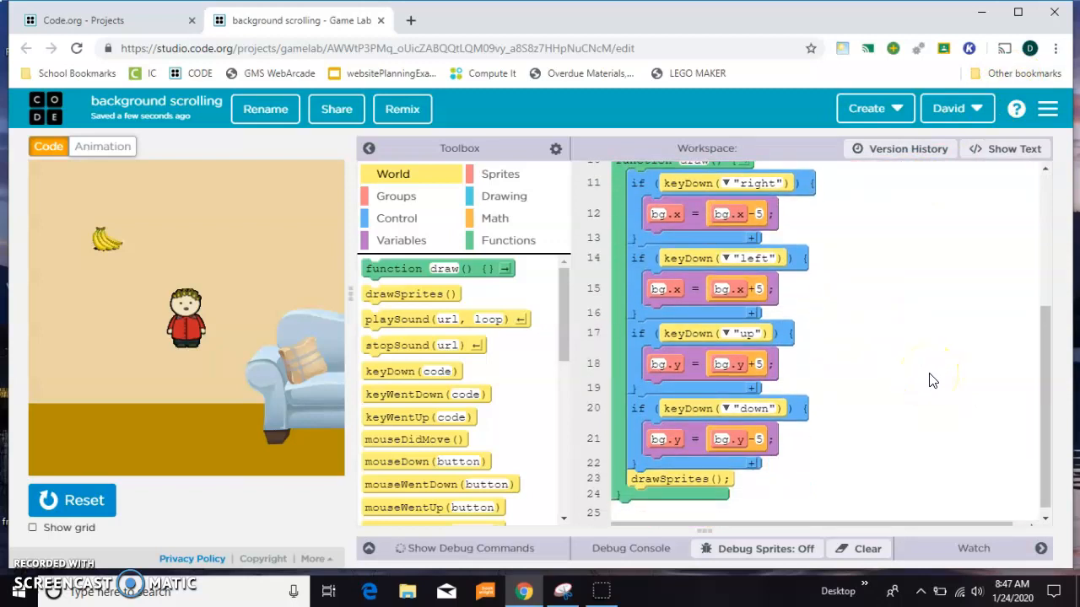
Step: Run the game and shift the room around the character with the arrow keys
left_click(71, 500)
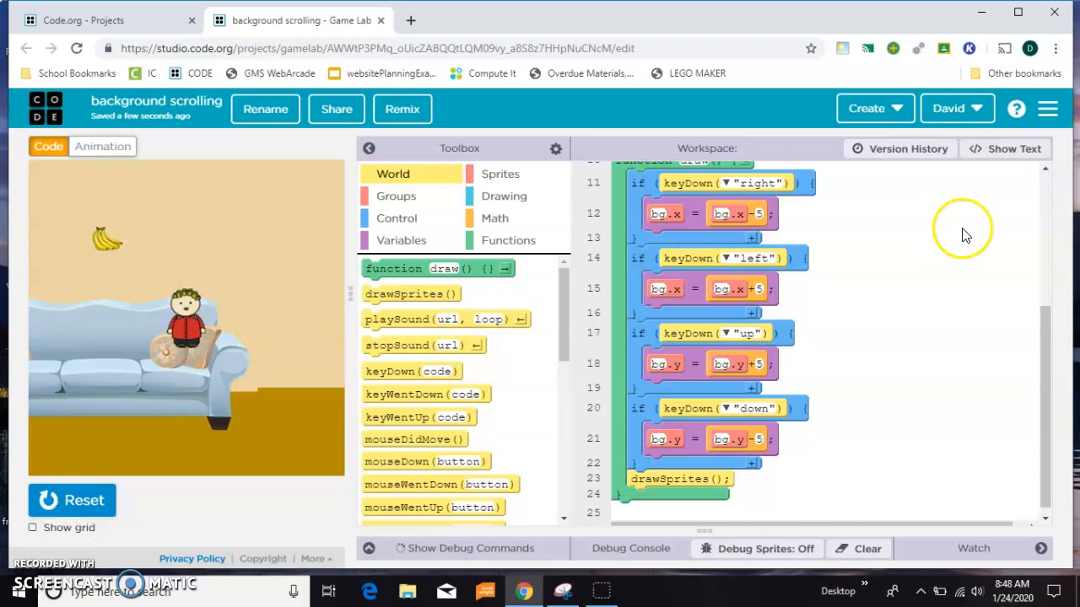
scroll("up", 3)
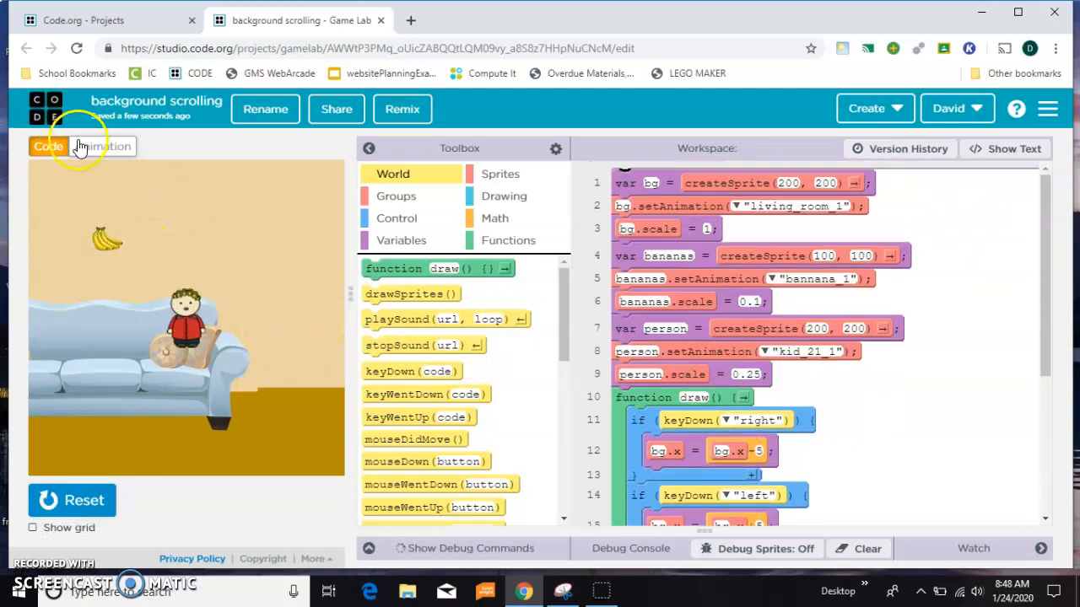
Step: Set bg.setAnimation to animation_1 so the red map shows behind the character, and run it
left_click(101, 145)
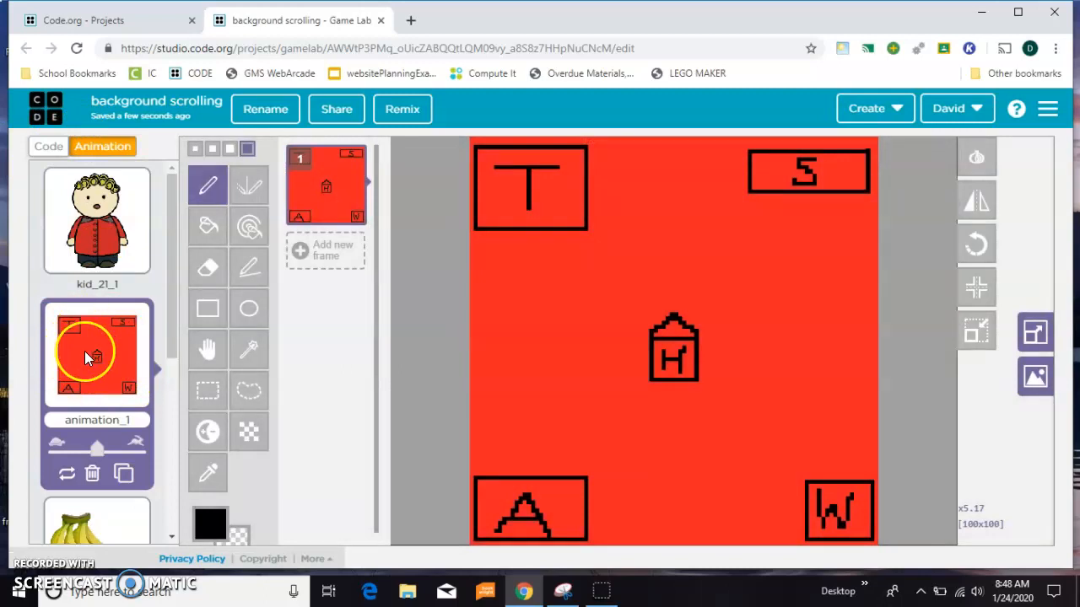
left_click(47, 146)
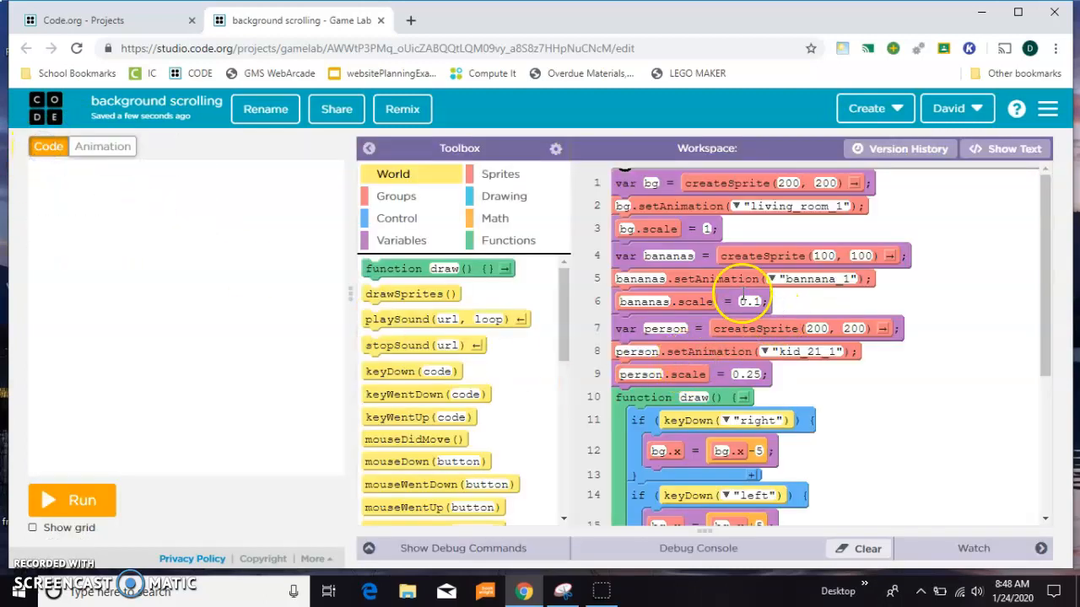
left_click(739, 206)
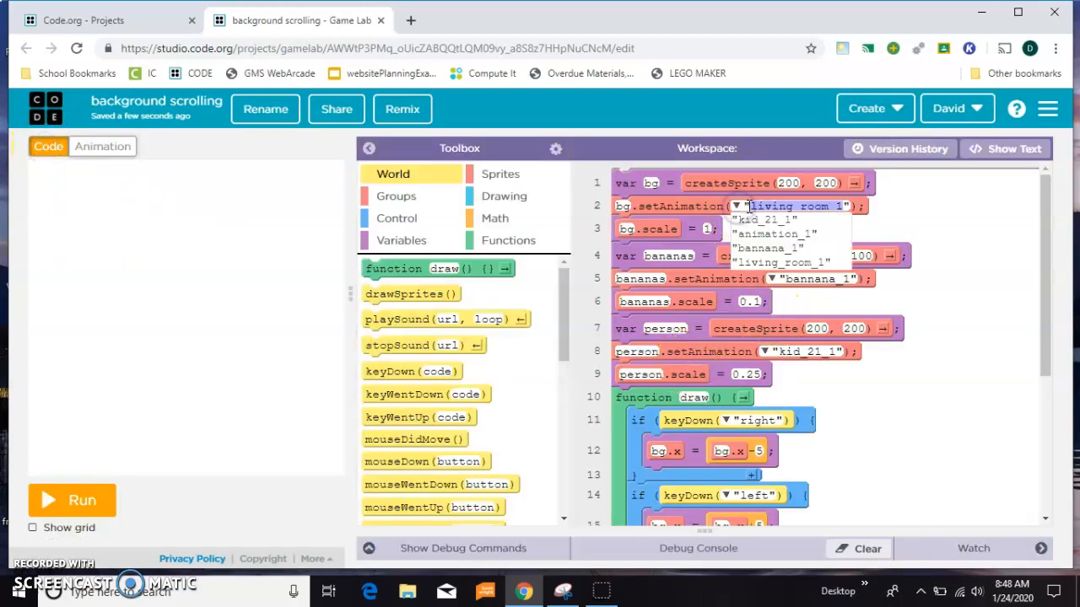
left_click(773, 232)
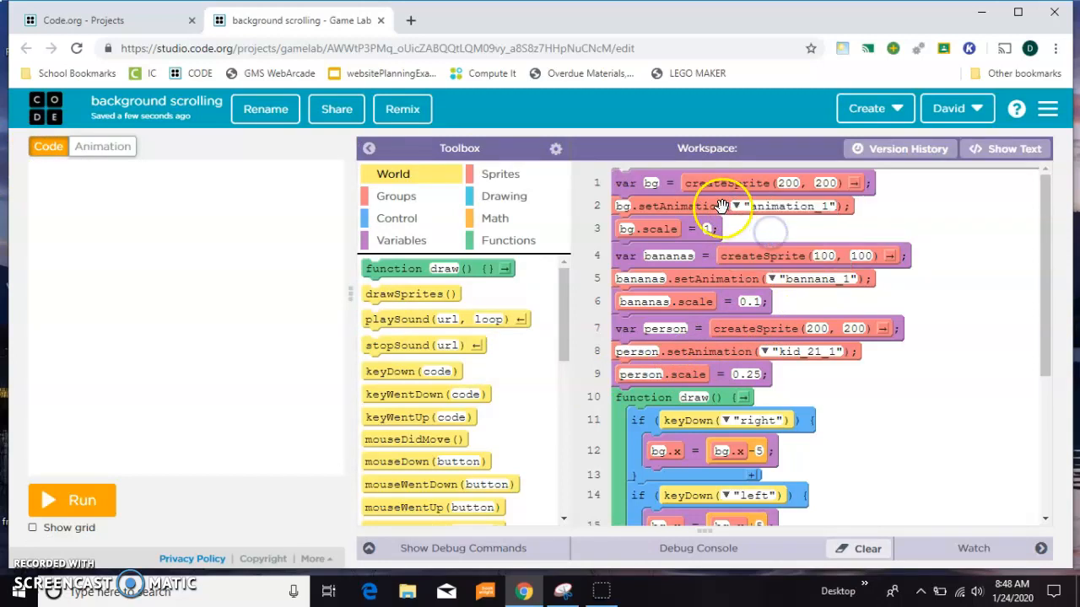
mouse_move(328, 472)
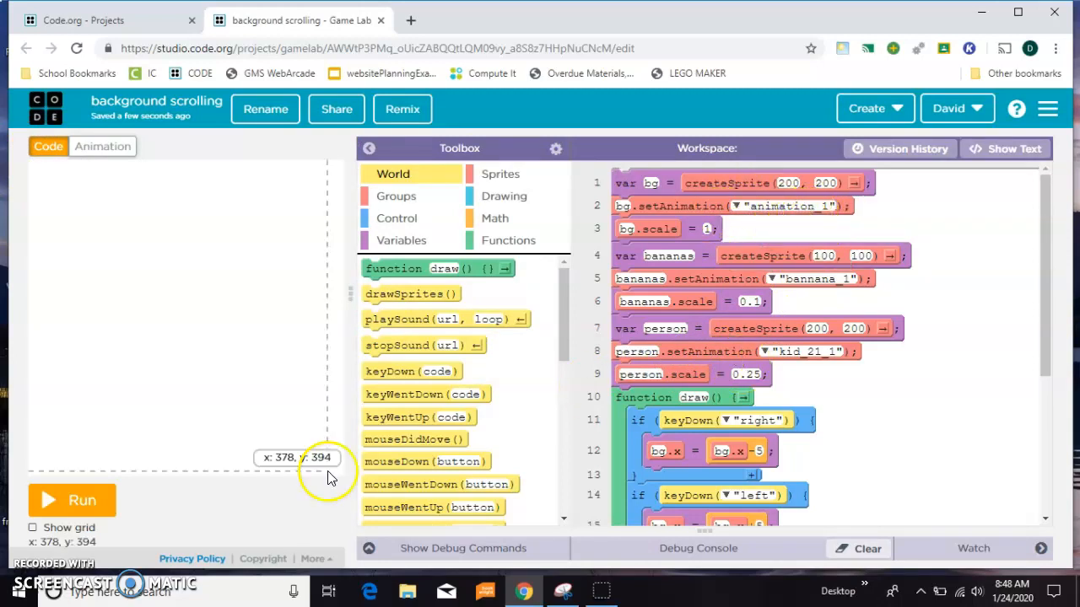
left_click(71, 499)
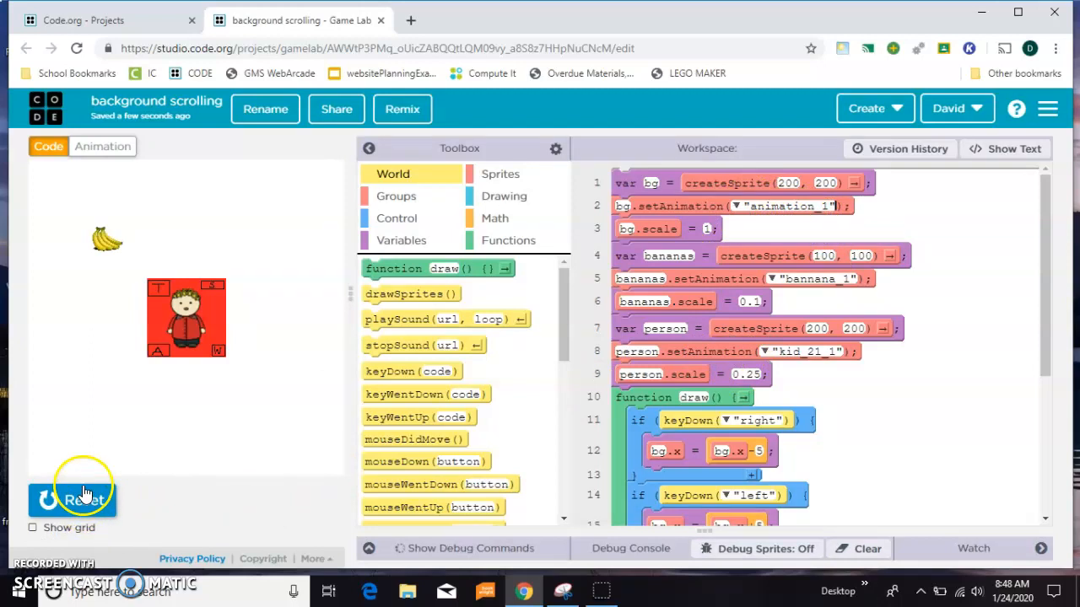
mouse_move(138, 469)
type("0")
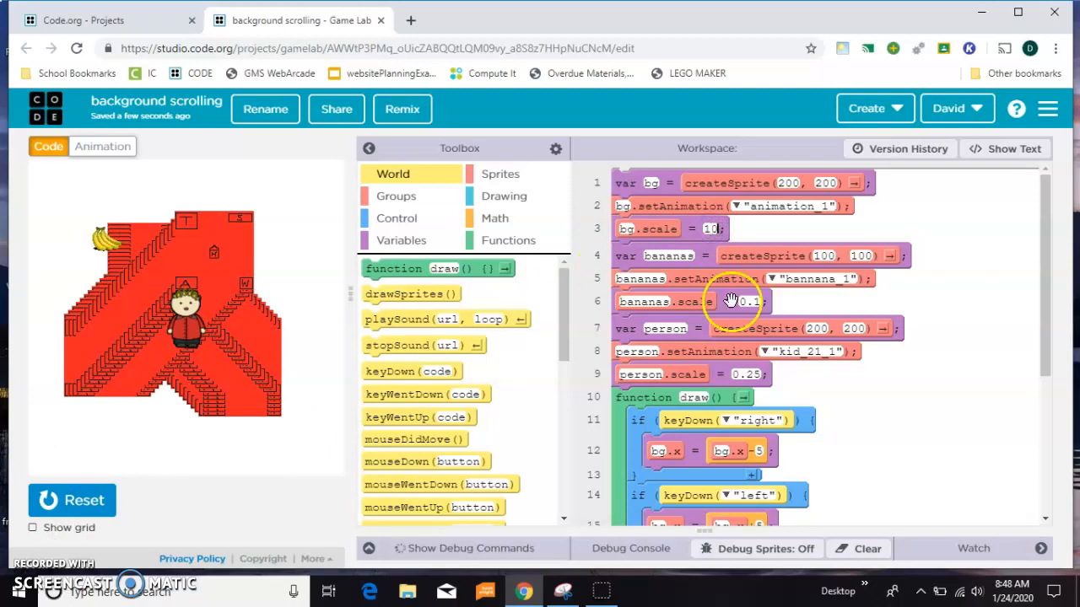
Step: Set bg.scale to 10 to enlarge the map, then stop the game
left_click(71, 499)
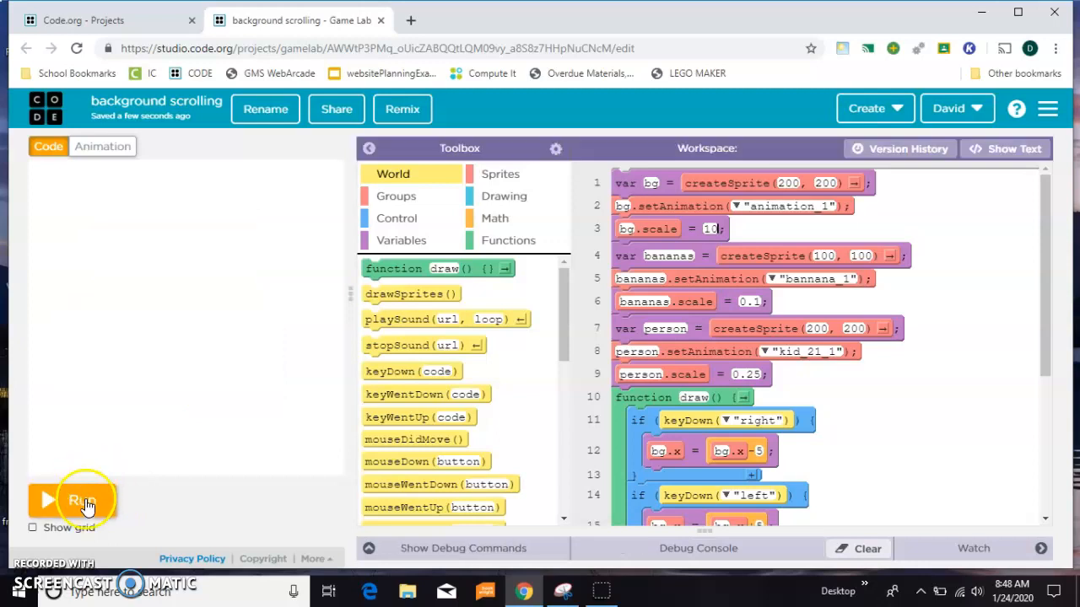
Step: Run the game and scroll the enlarged map with the arrow keys
left_click(85, 500)
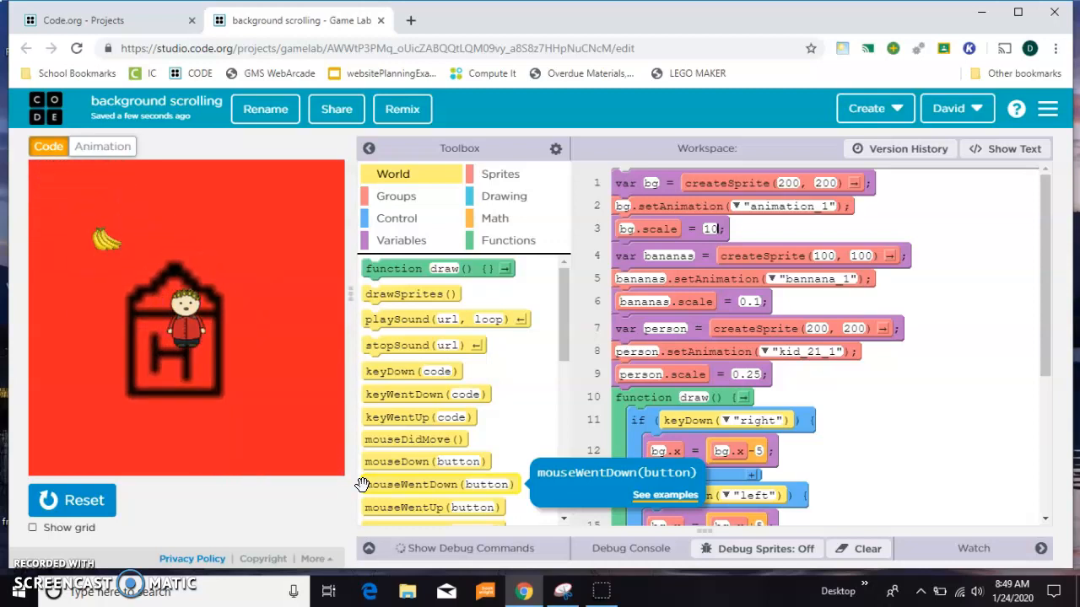
mouse_move(279, 401)
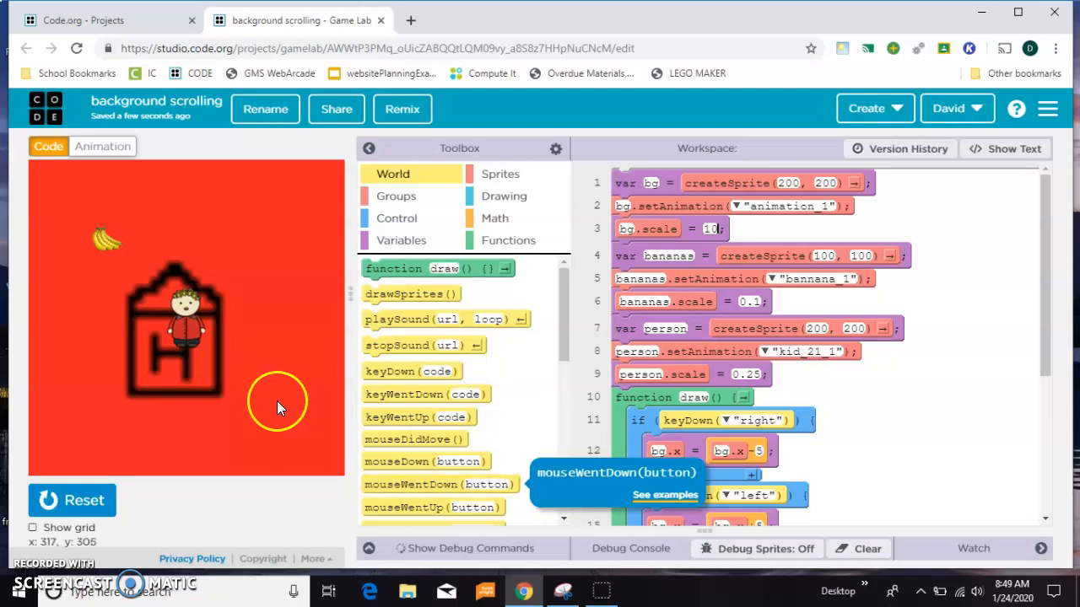
mouse_move(203, 287)
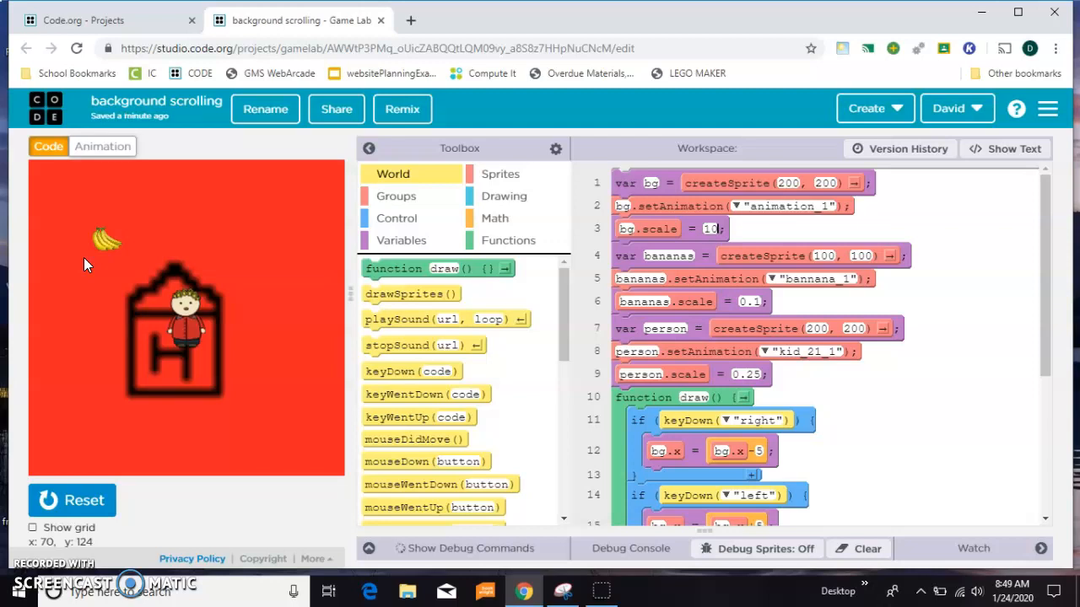
mouse_move(148, 363)
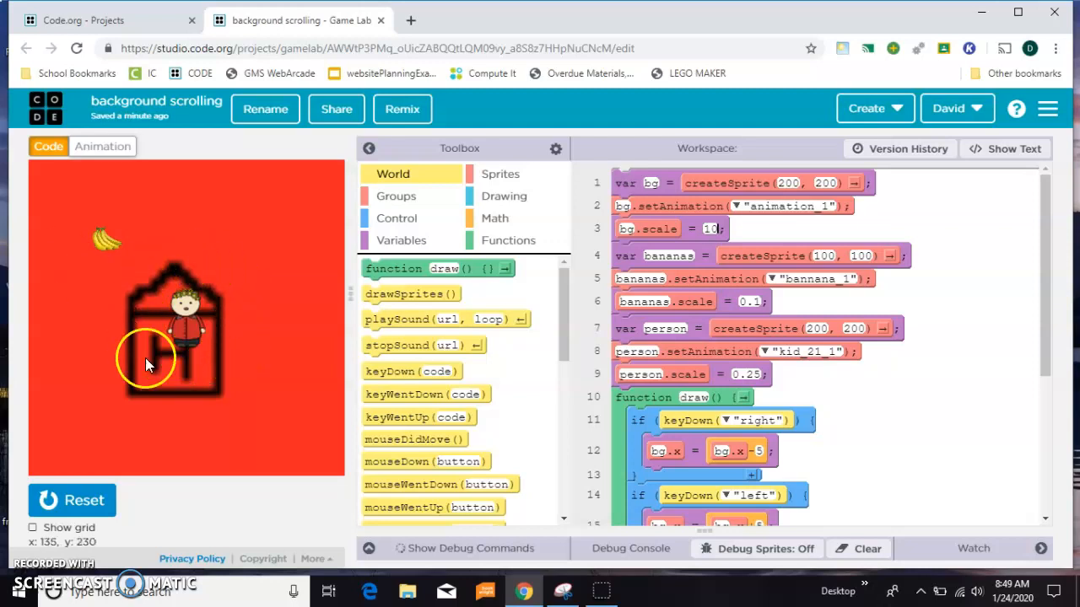
mouse_move(84, 199)
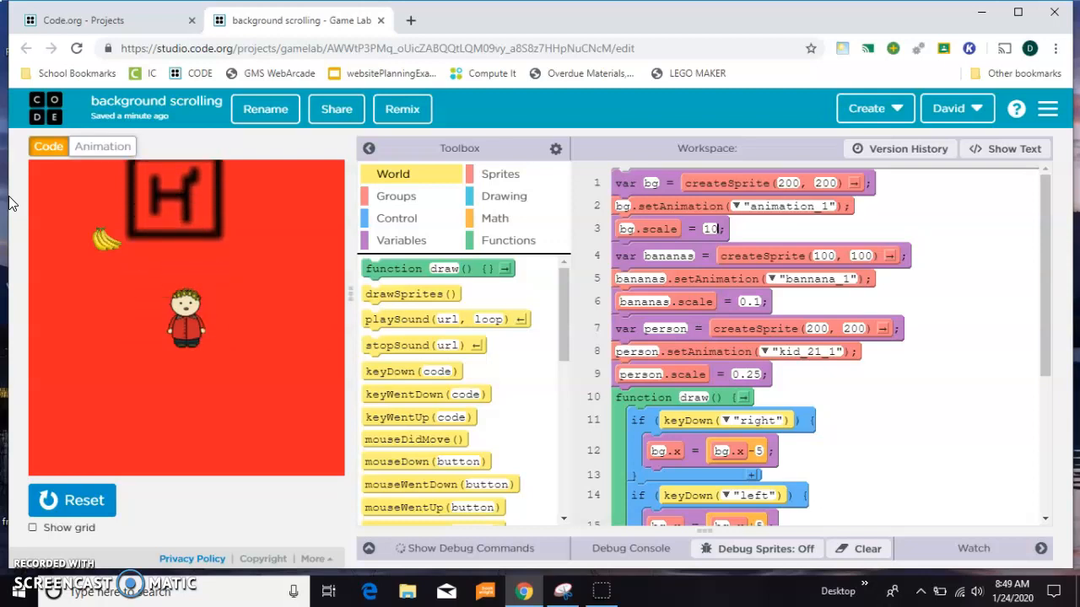
mouse_move(934, 305)
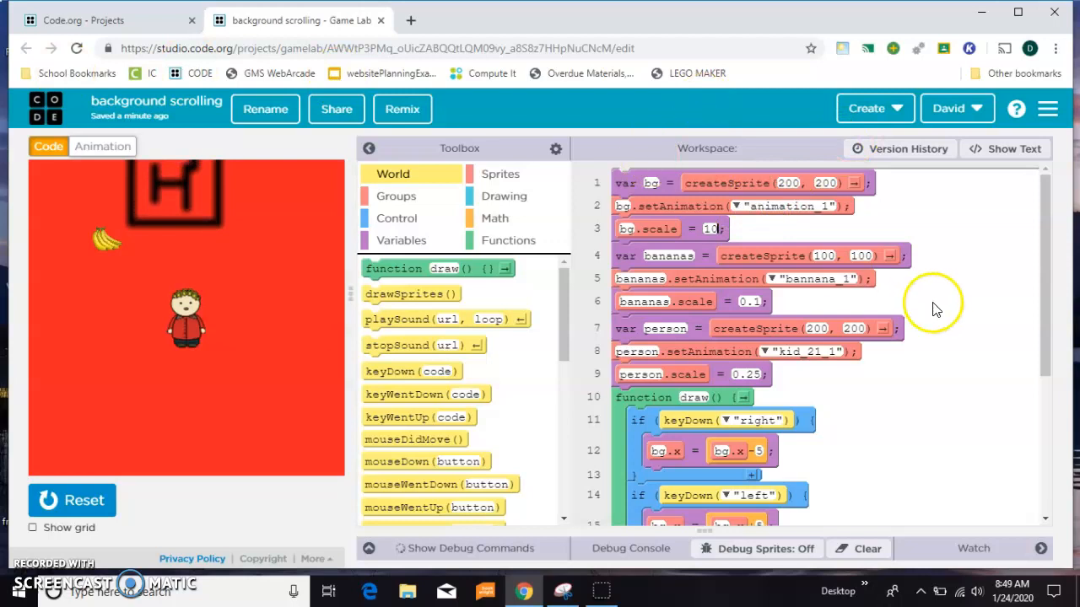
Step: Add bananas.x - 5 under keyDown right and bananas.x + 5 under keyDown left, then reset
scroll("down", 3)
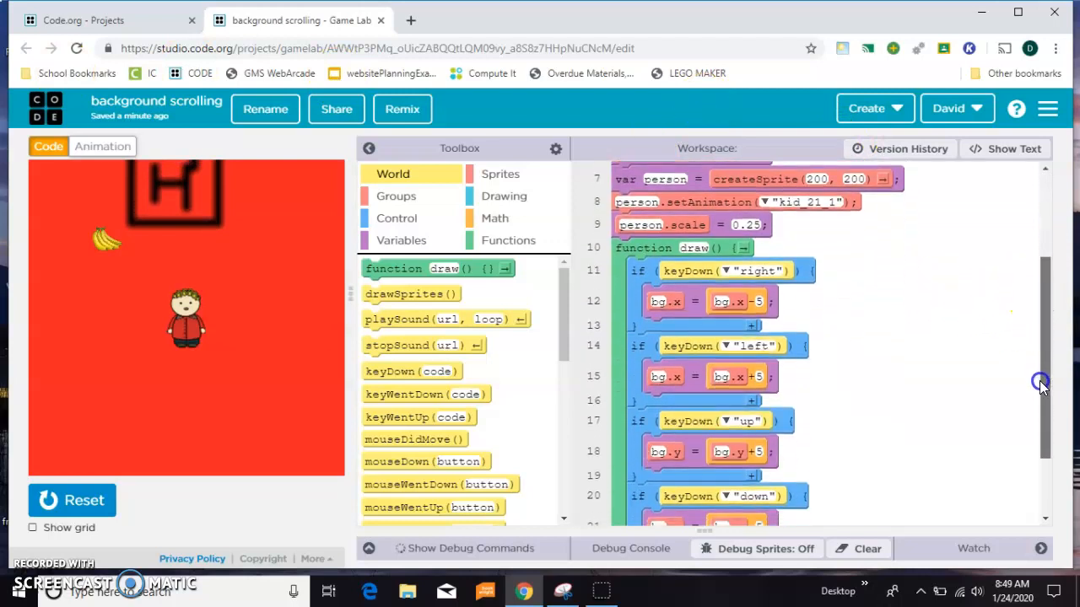
scroll("down", 3)
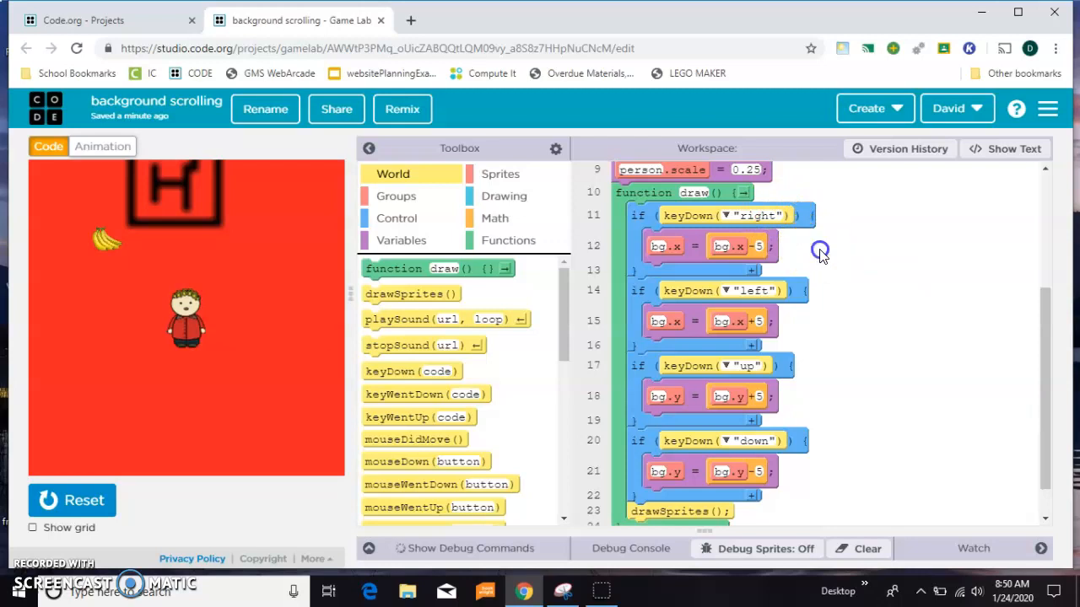
mouse_move(755, 247)
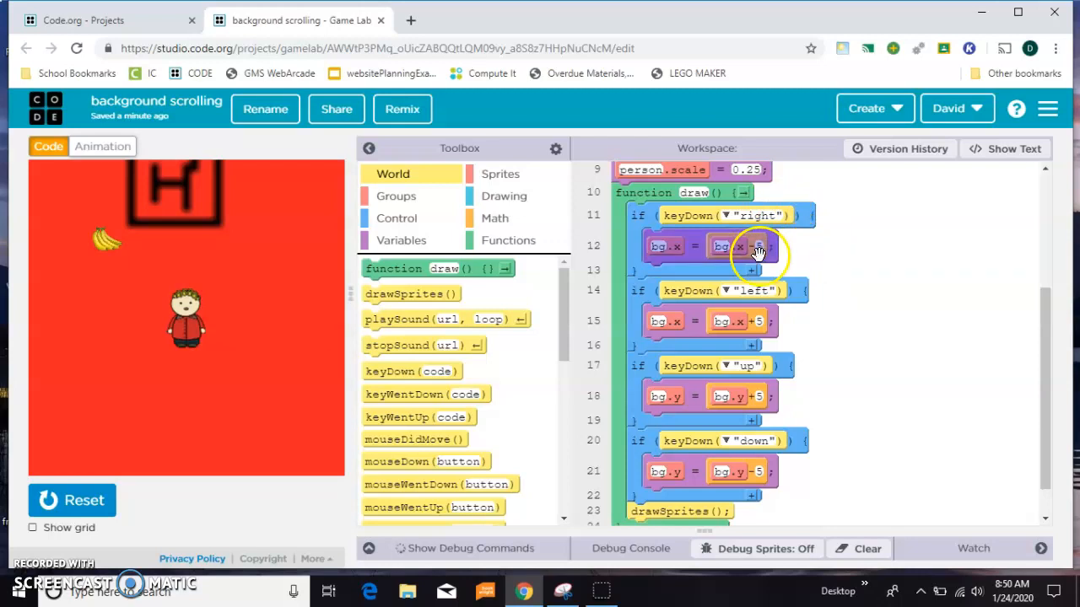
mouse_move(807, 361)
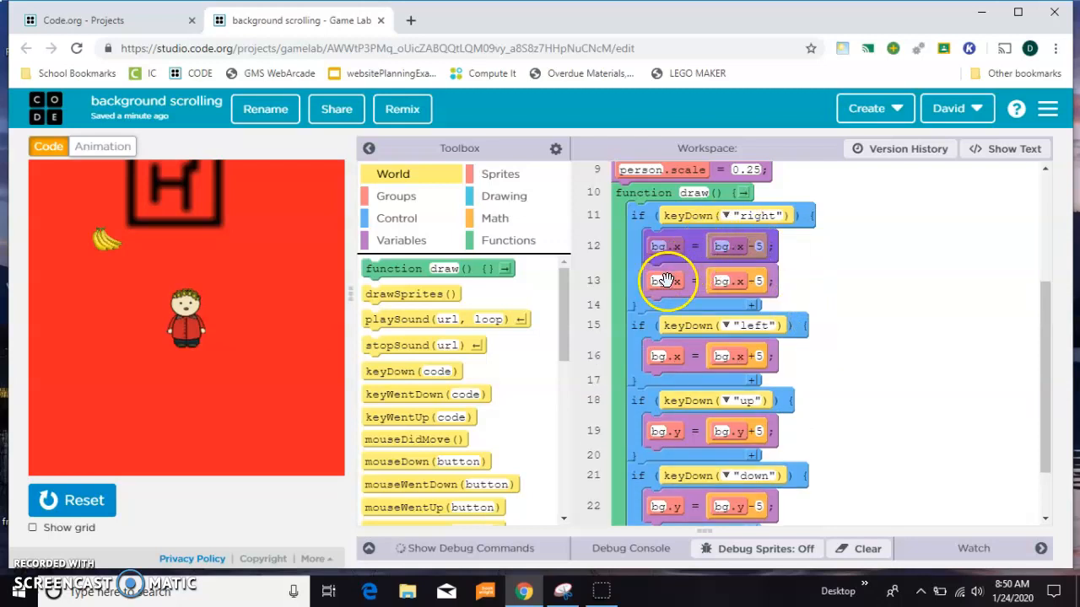
scroll("up", 3)
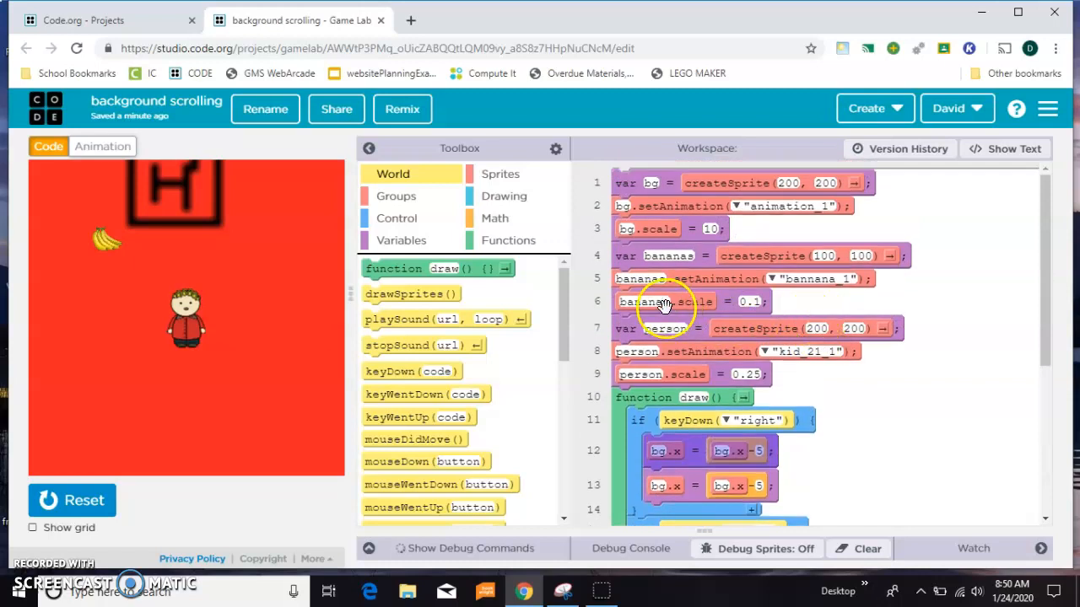
scroll("down", 3)
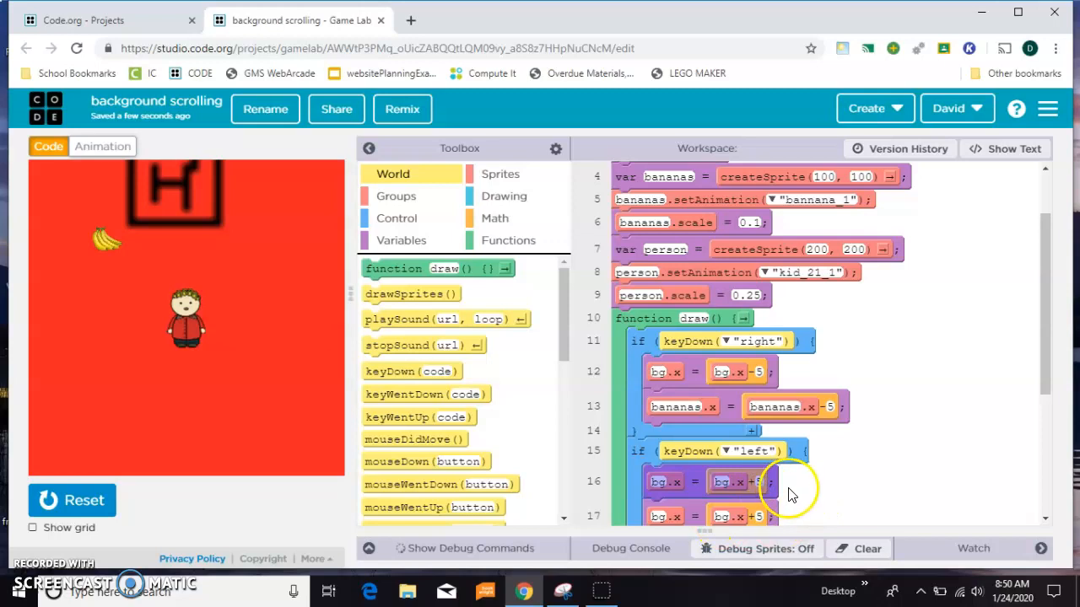
scroll("down", 3)
type("ananas")
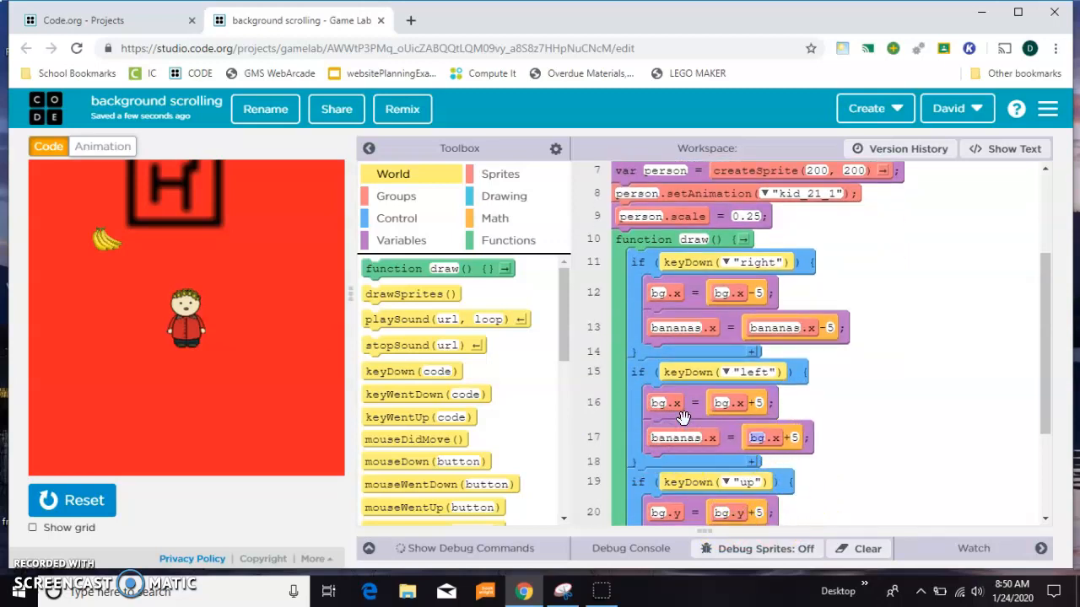
left_click(71, 499)
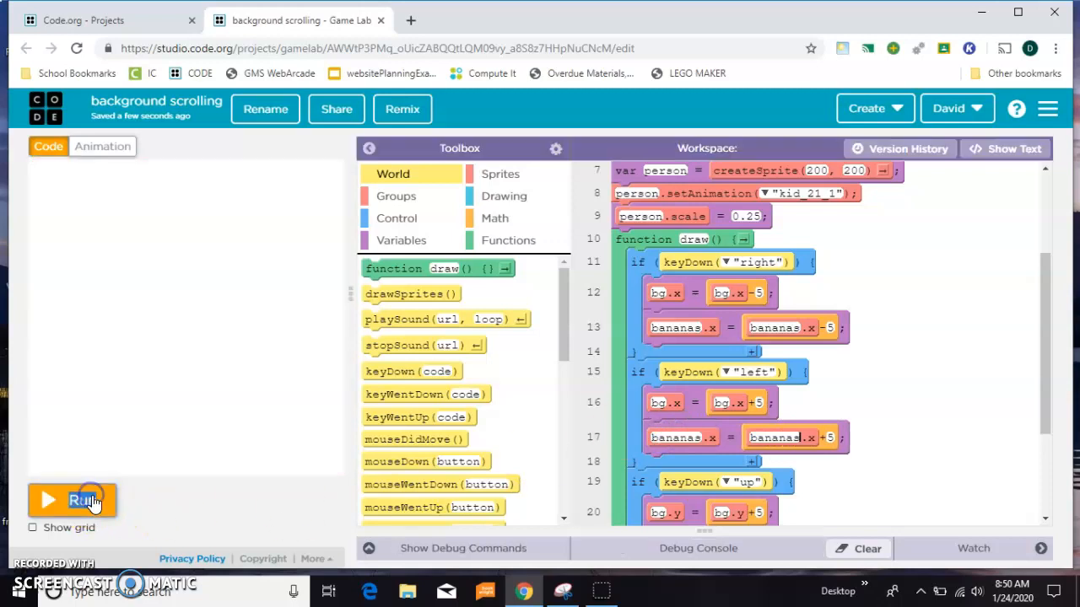
Step: Run the game to confirm the bananas scroll sideways with the map
left_click(71, 499)
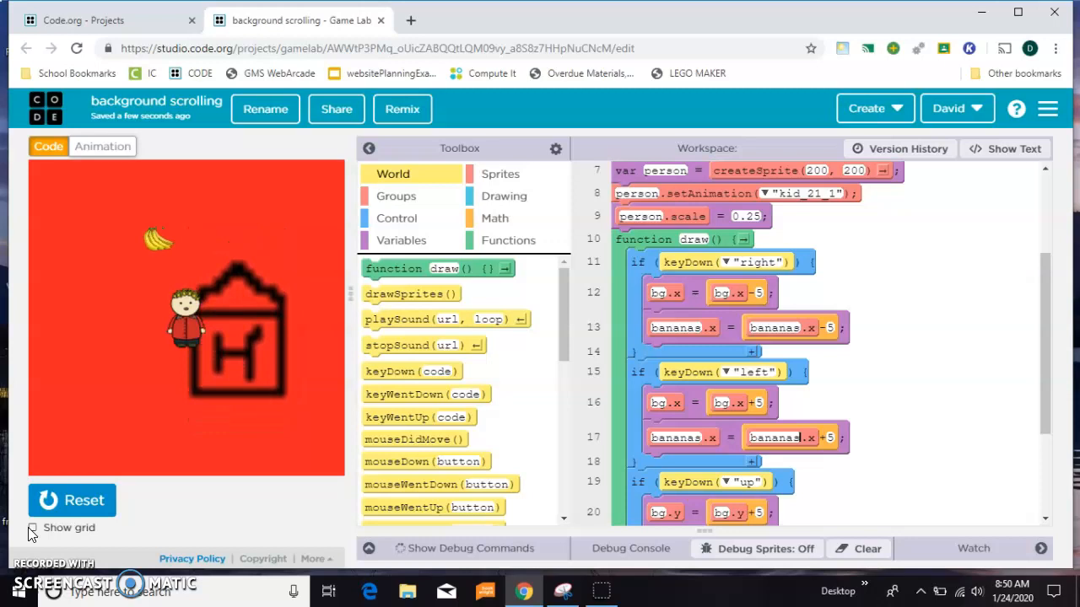
scroll("down", 3)
type("bananas")
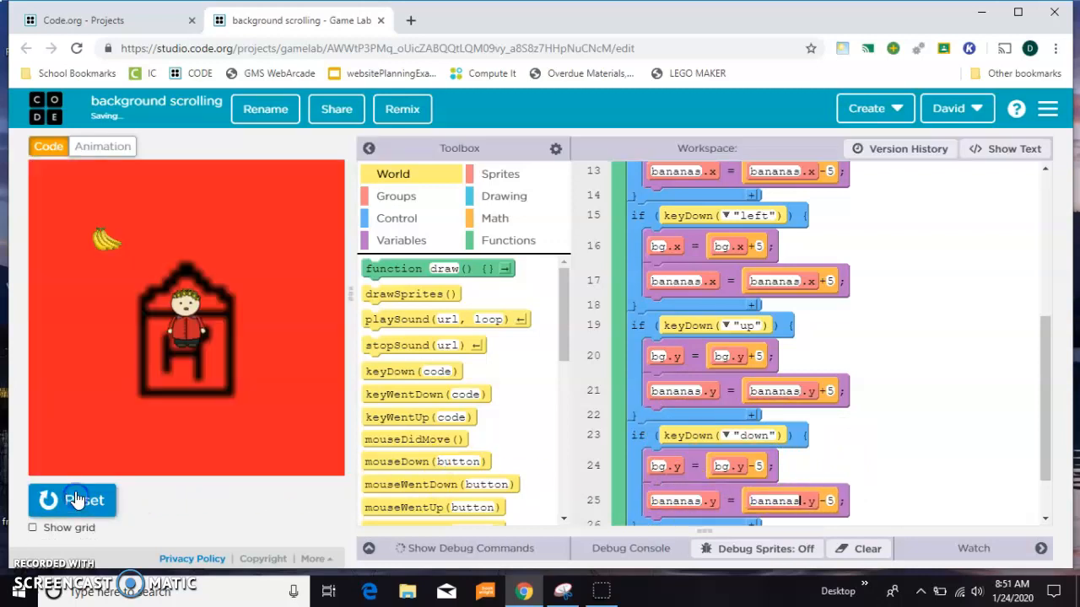
Step: Run the game and verify the map and bananas scroll together with the arrow keys
left_click(71, 499)
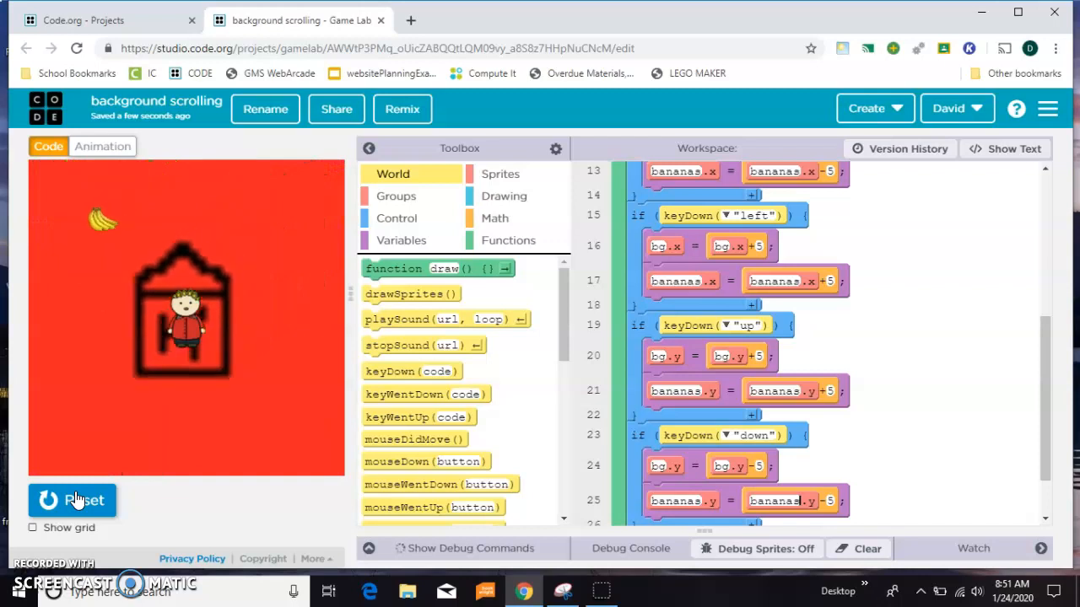
mouse_move(182, 401)
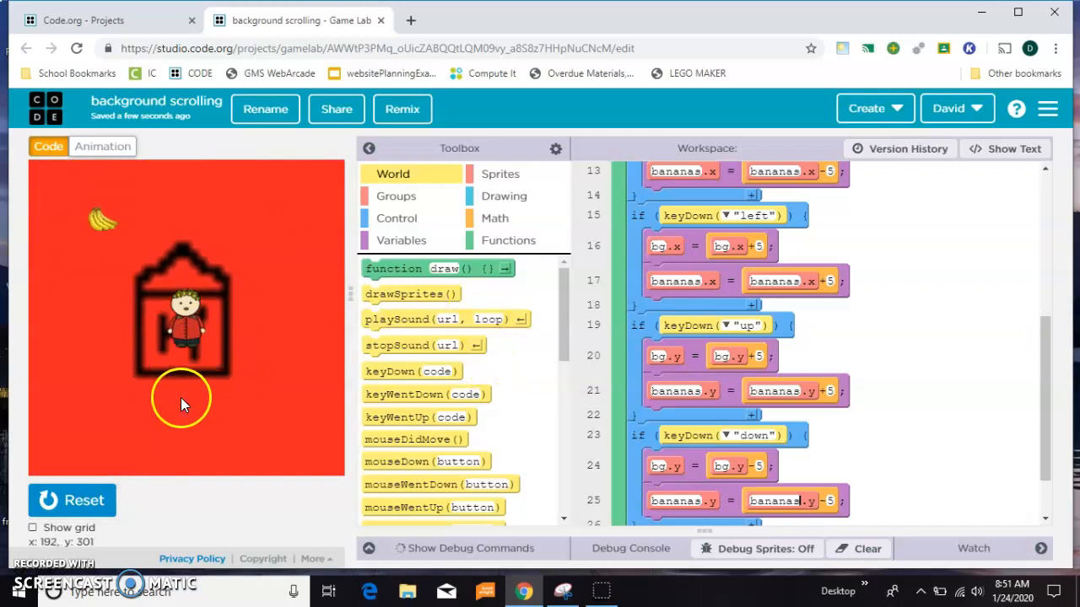